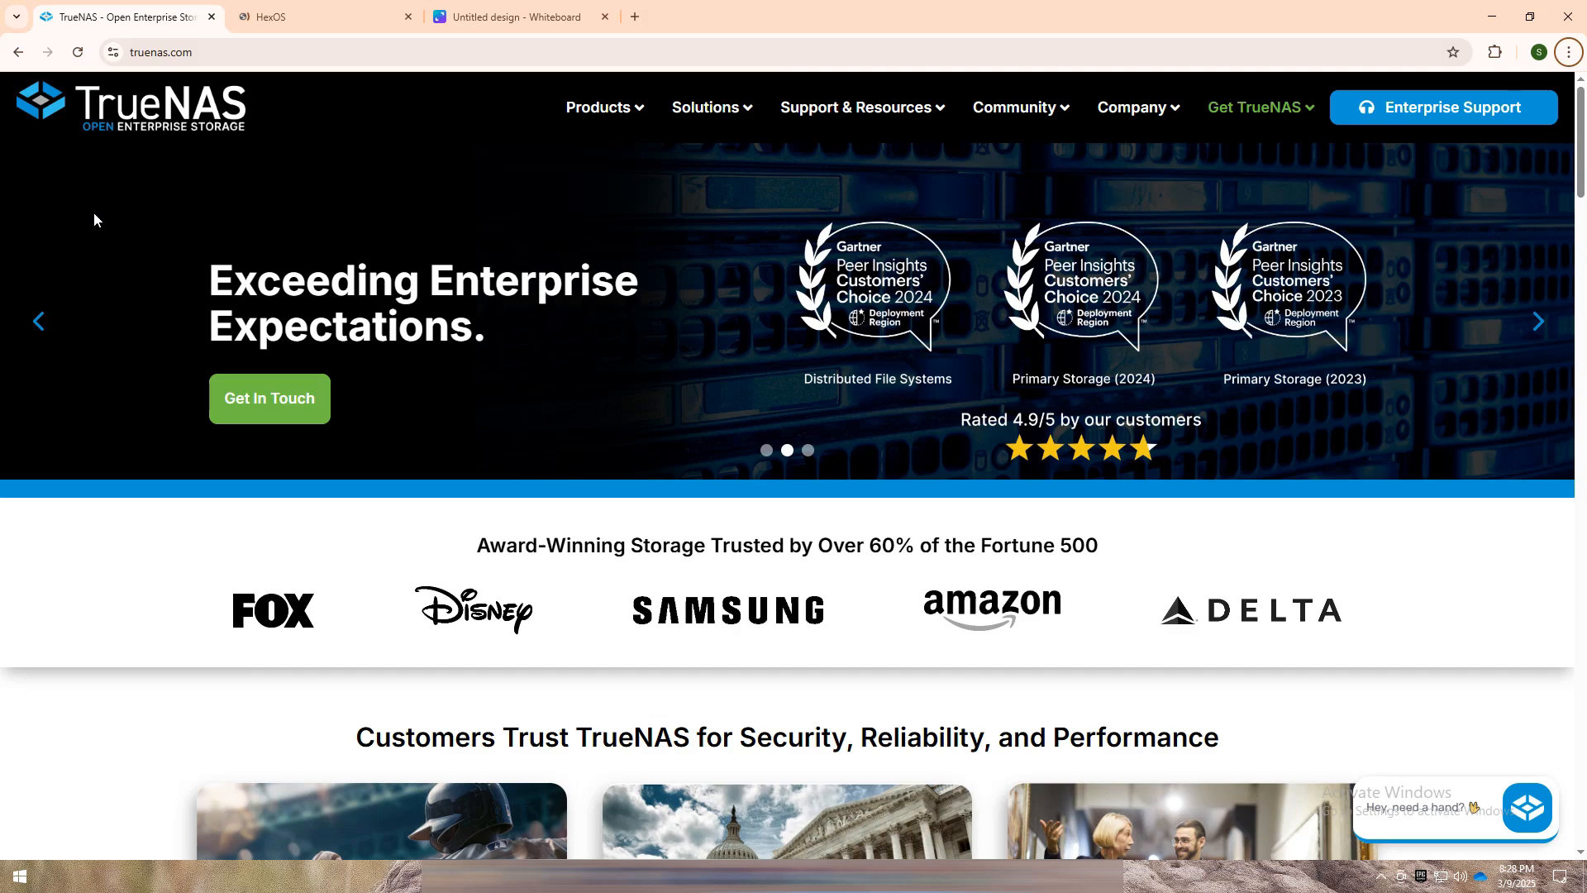
- Scroll the TrueNAS homepage past the customer, integration, OpenZFS and cost sections to High Availability
{"action": "scroll", "scroll_direction": "down", "scroll_amount": 3}
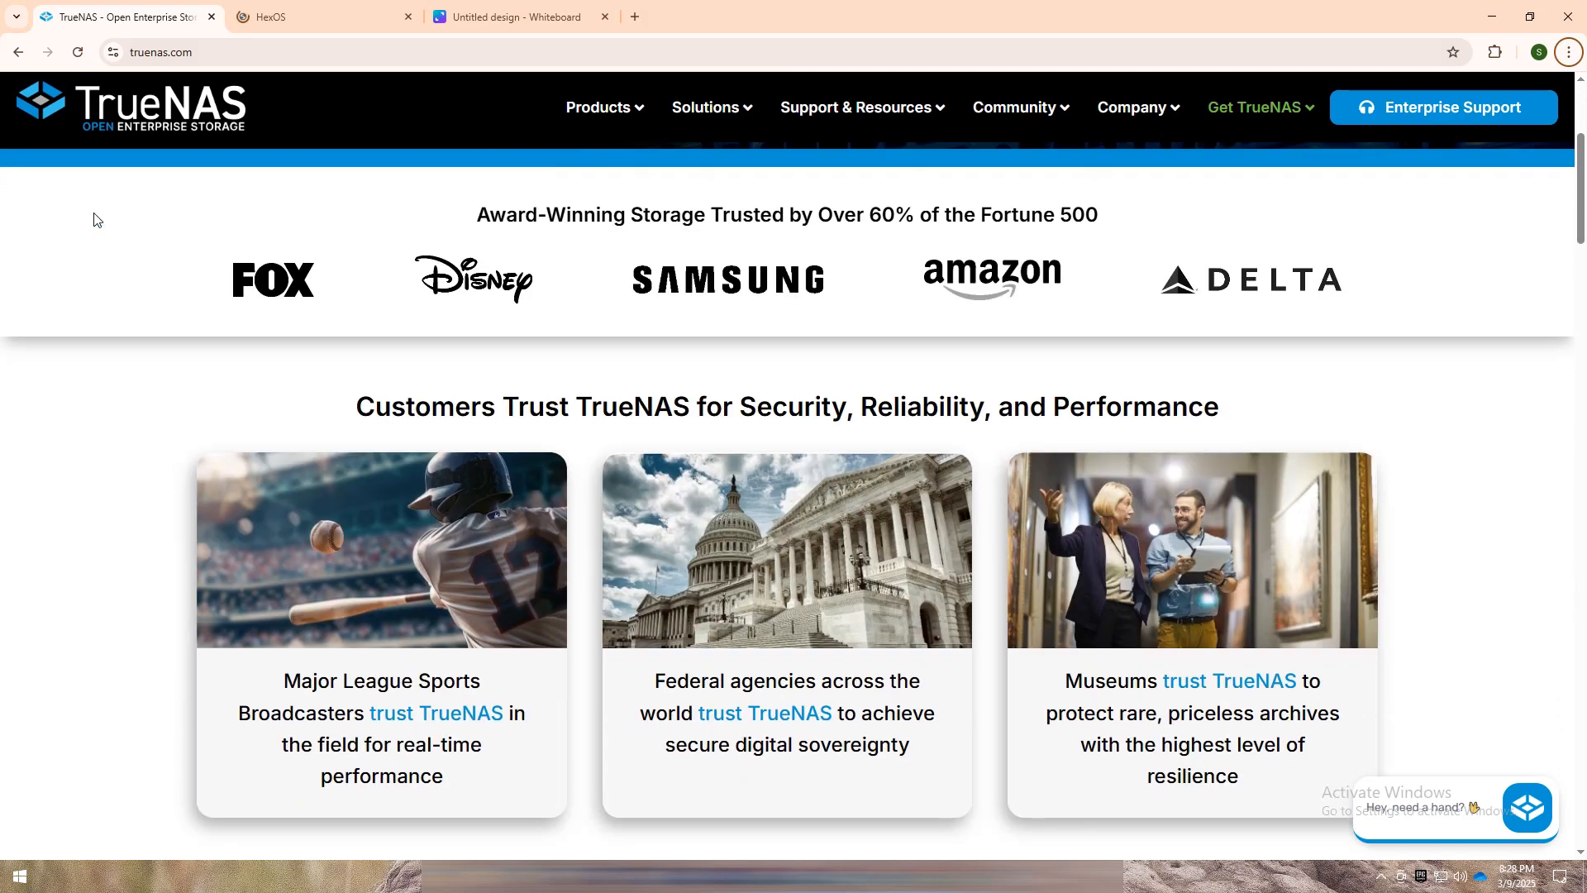
{"action": "scroll", "scroll_direction": "down", "scroll_amount": 3}
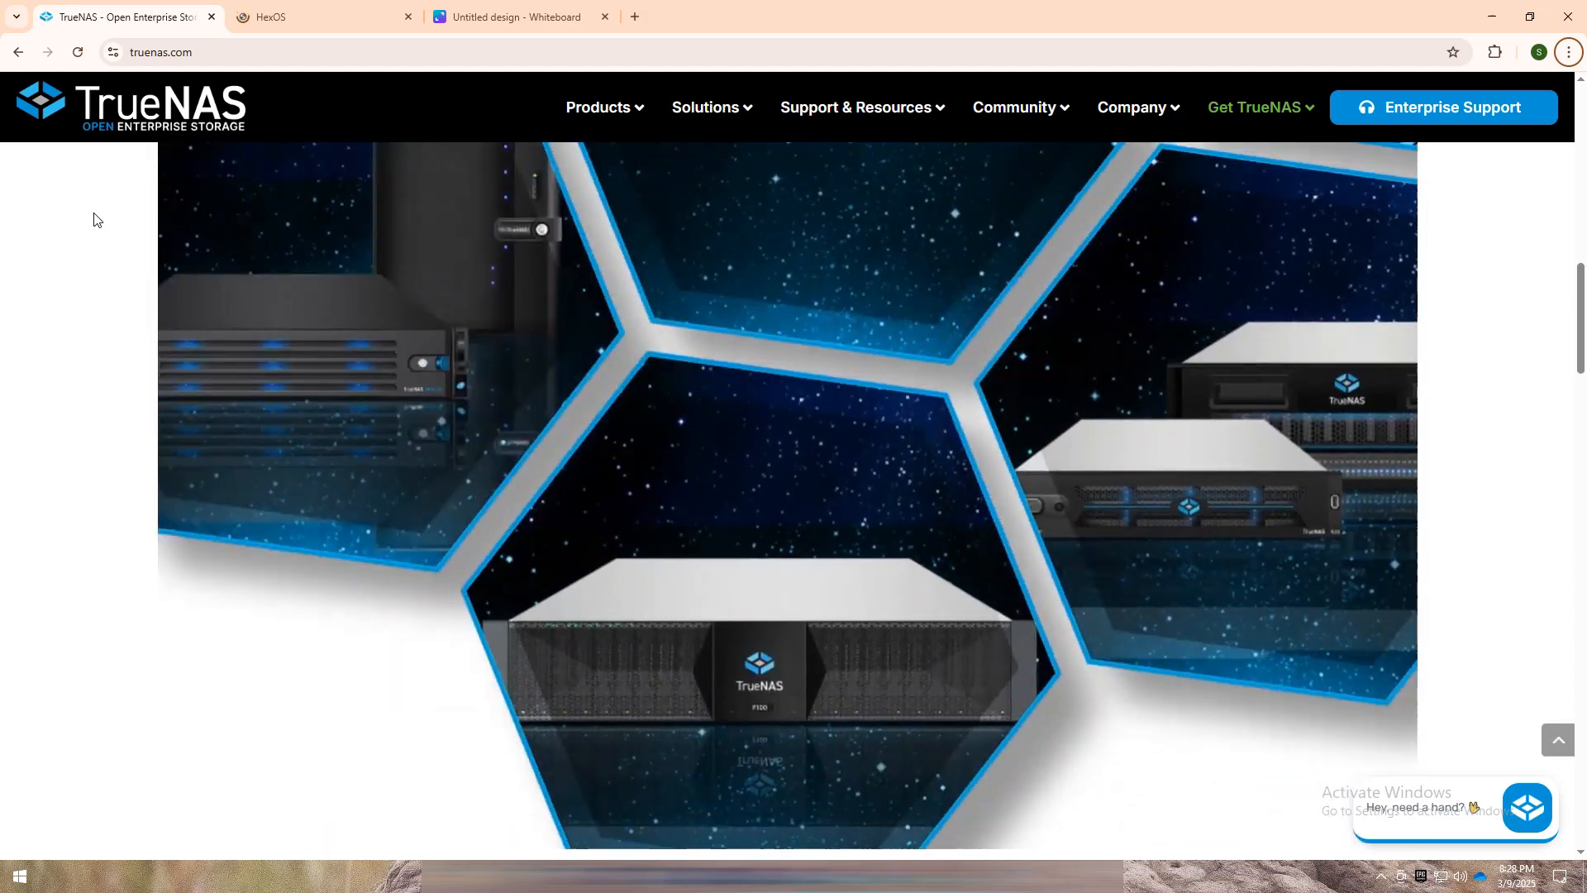
{"action": "scroll", "scroll_direction": "down", "scroll_amount": 3}
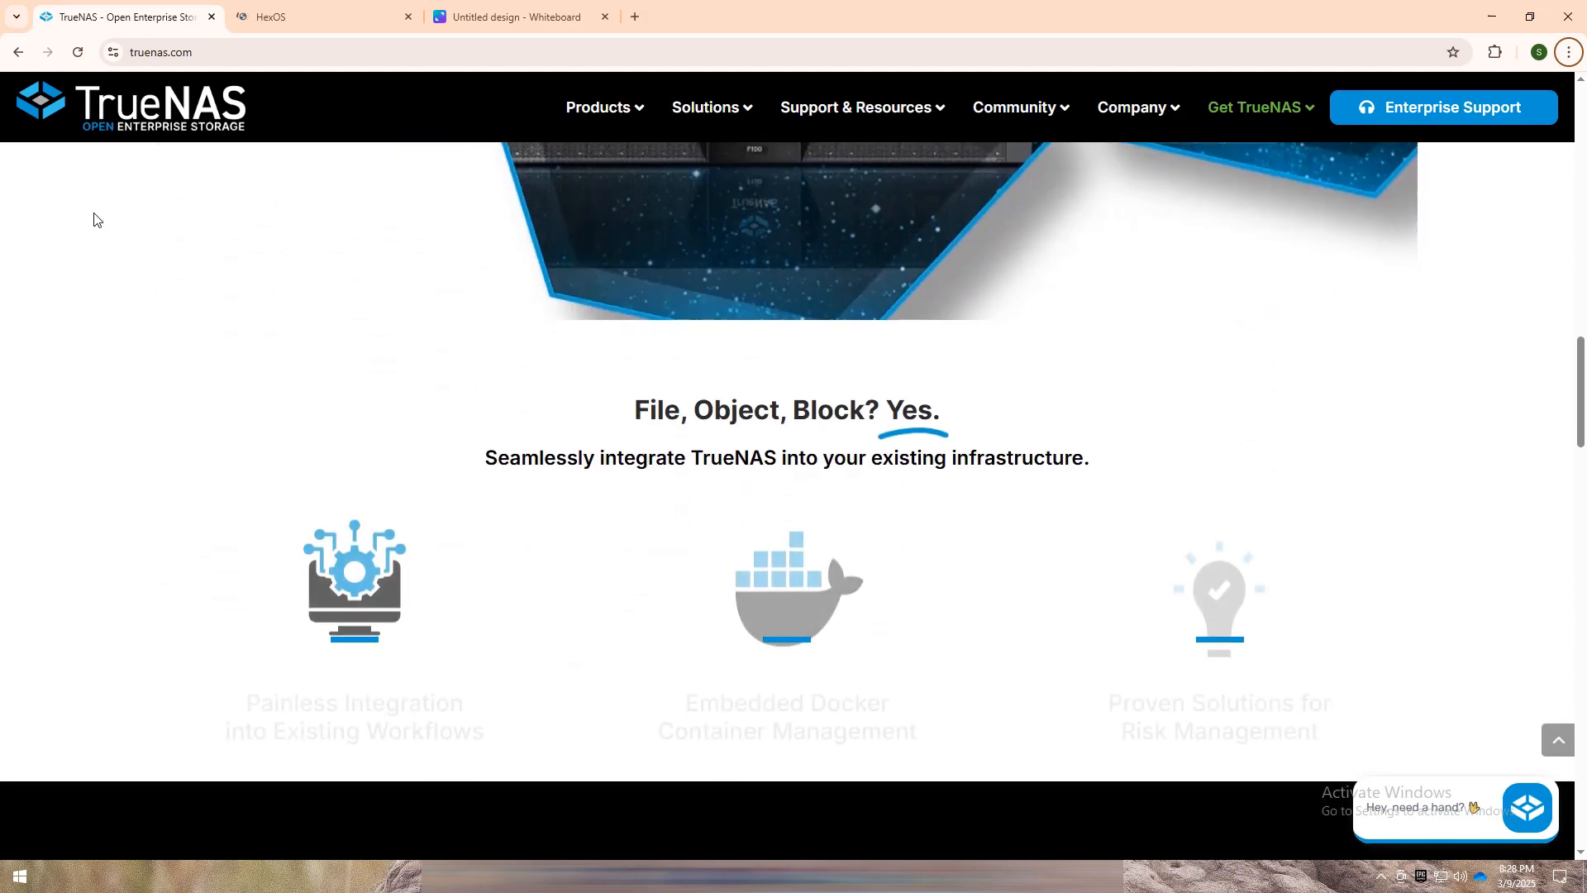
{"action": "scroll", "scroll_direction": "down", "scroll_amount": 3}
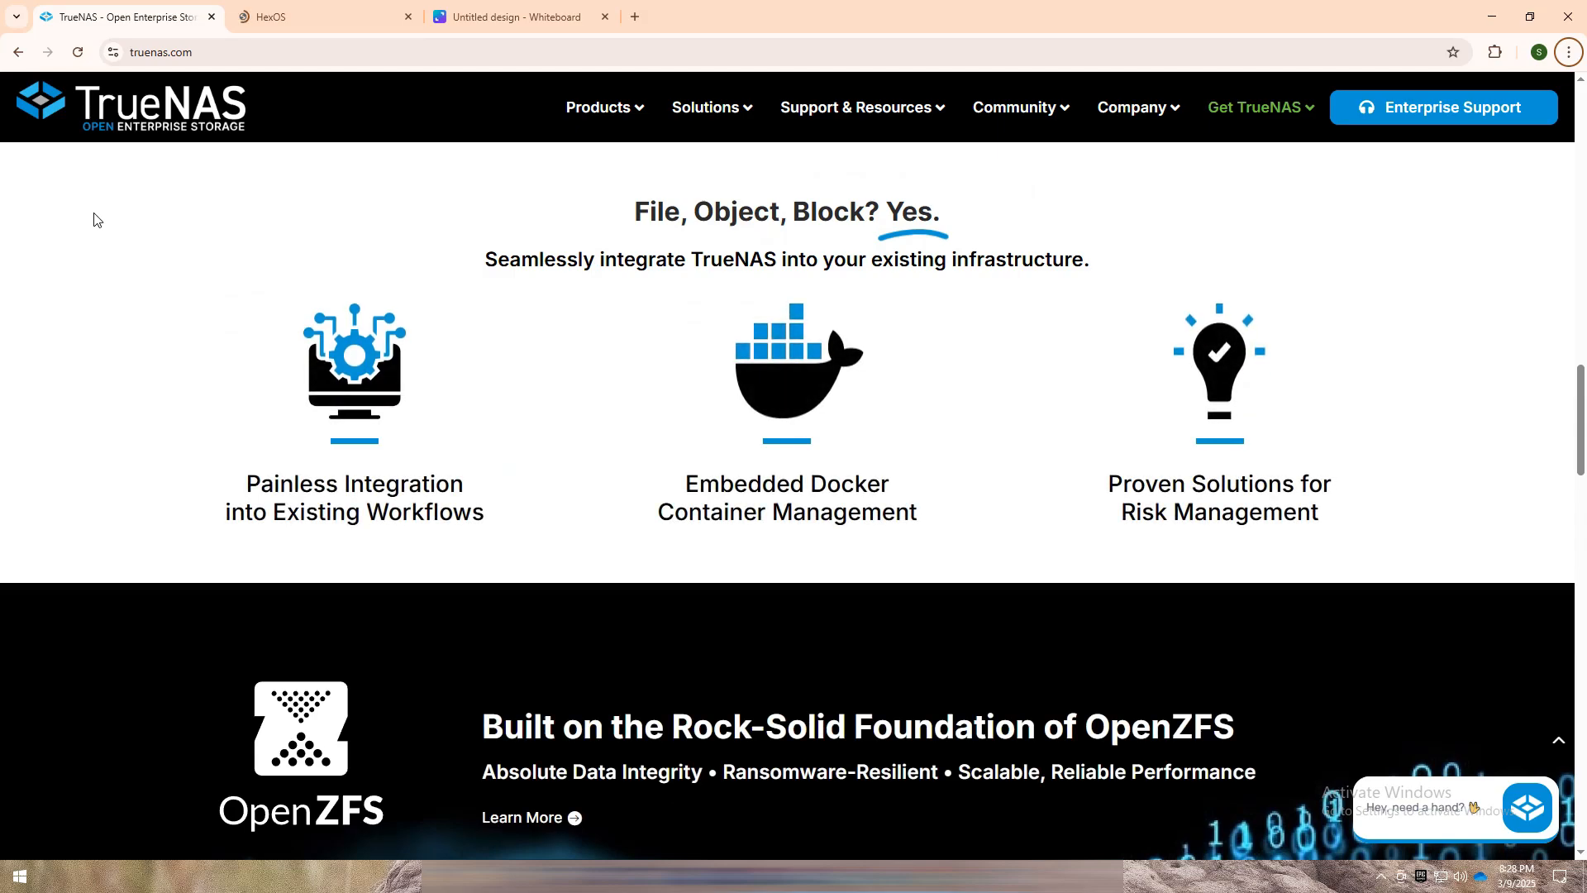
{"action": "scroll", "scroll_direction": "down", "scroll_amount": 3}
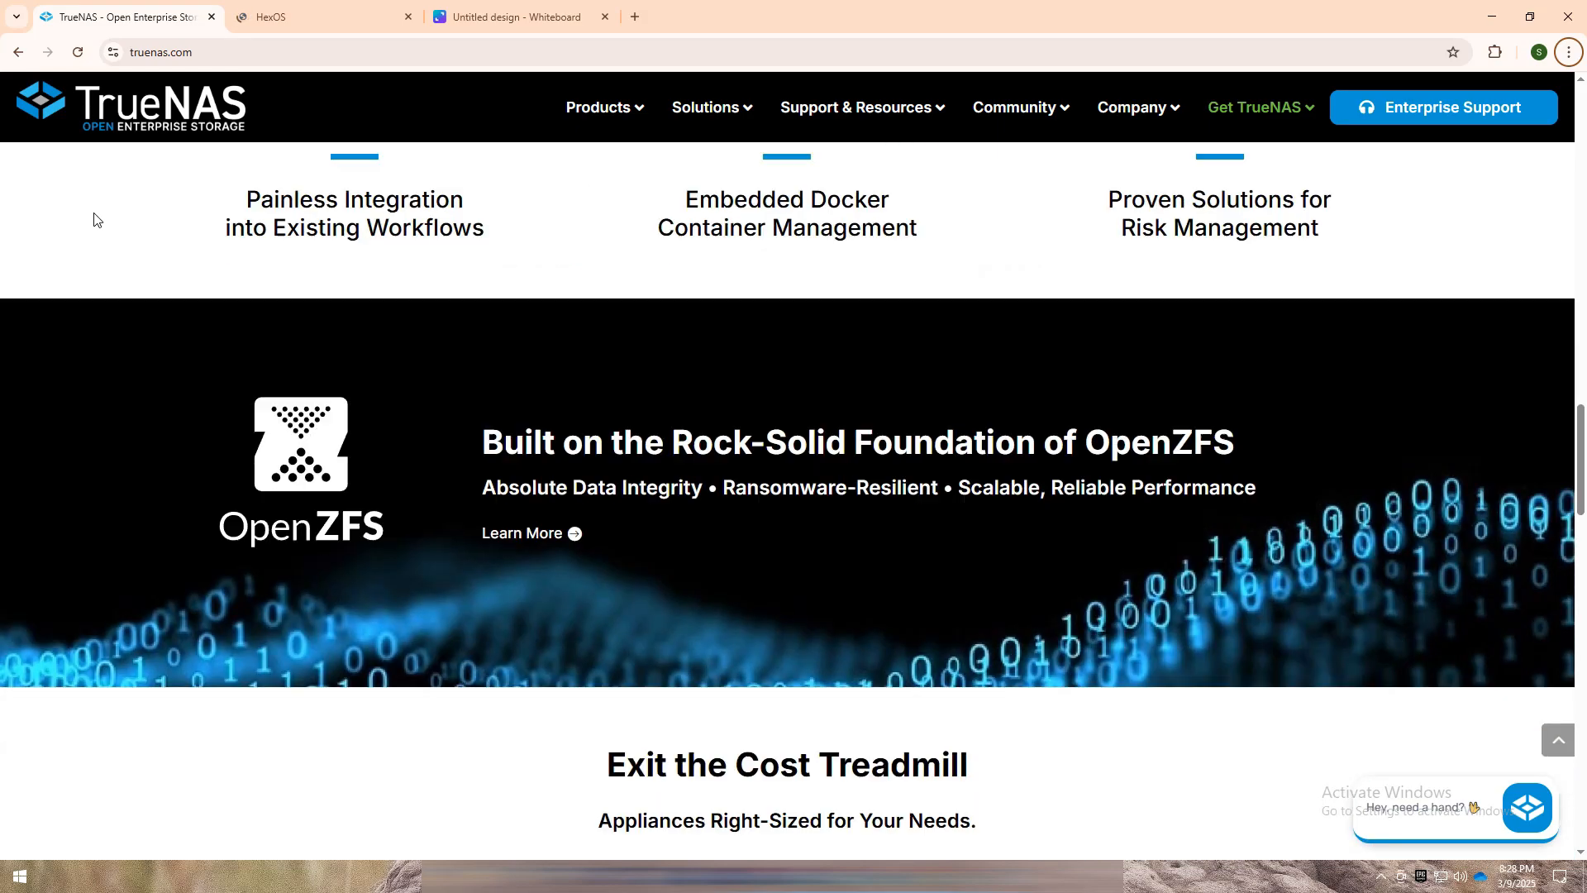
{"action": "scroll", "scroll_direction": "down", "scroll_amount": 3}
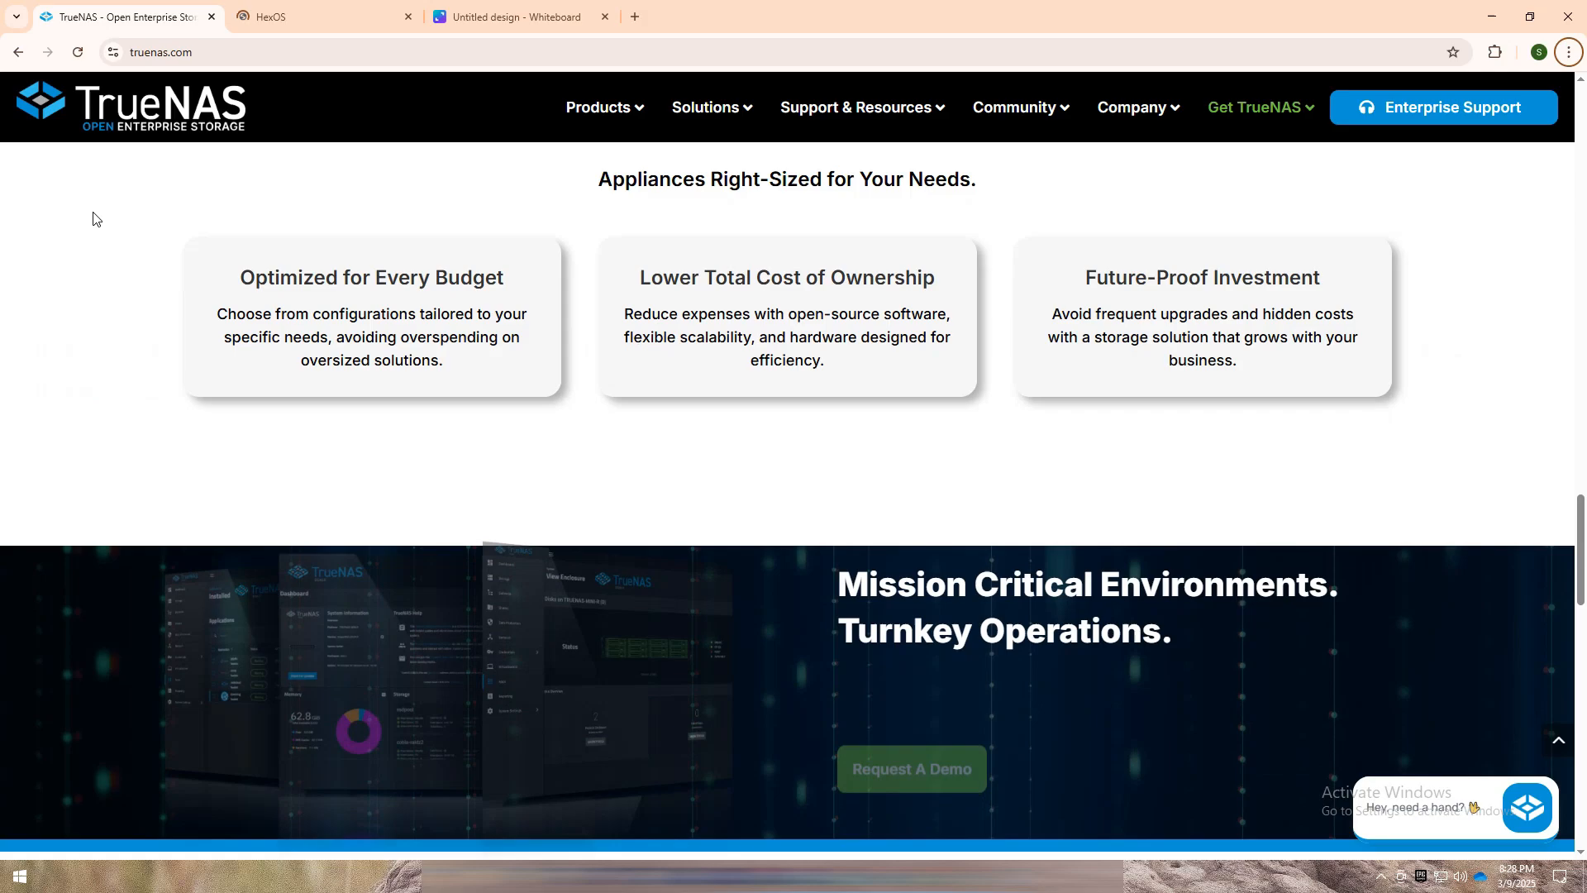
{"action": "scroll", "scroll_direction": "down", "scroll_amount": 3}
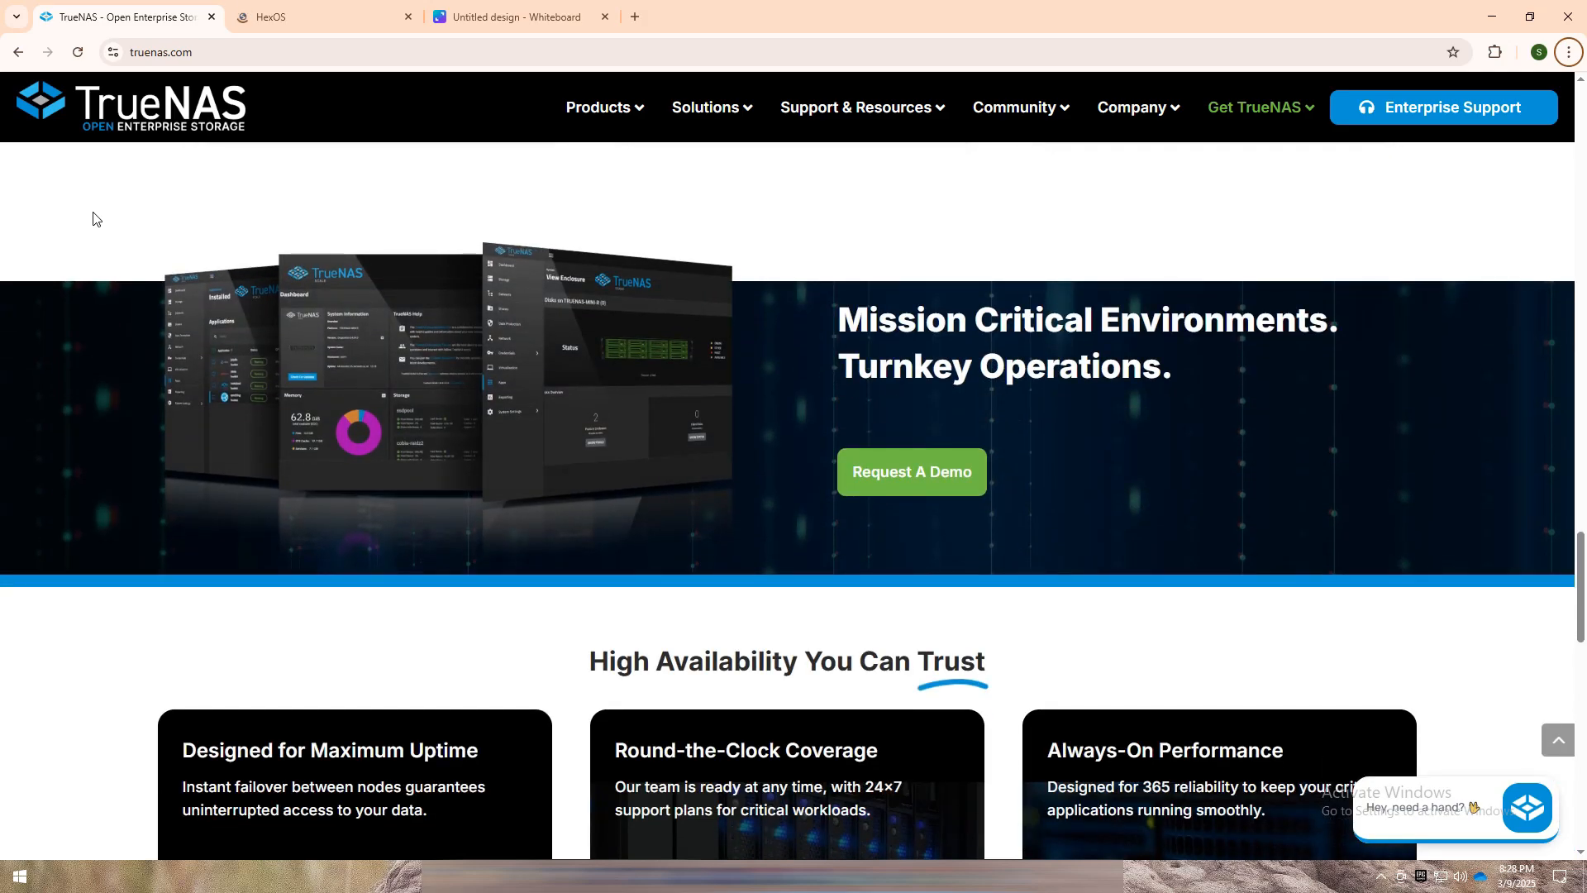
{"action": "scroll", "scroll_direction": "down", "scroll_amount": 3}
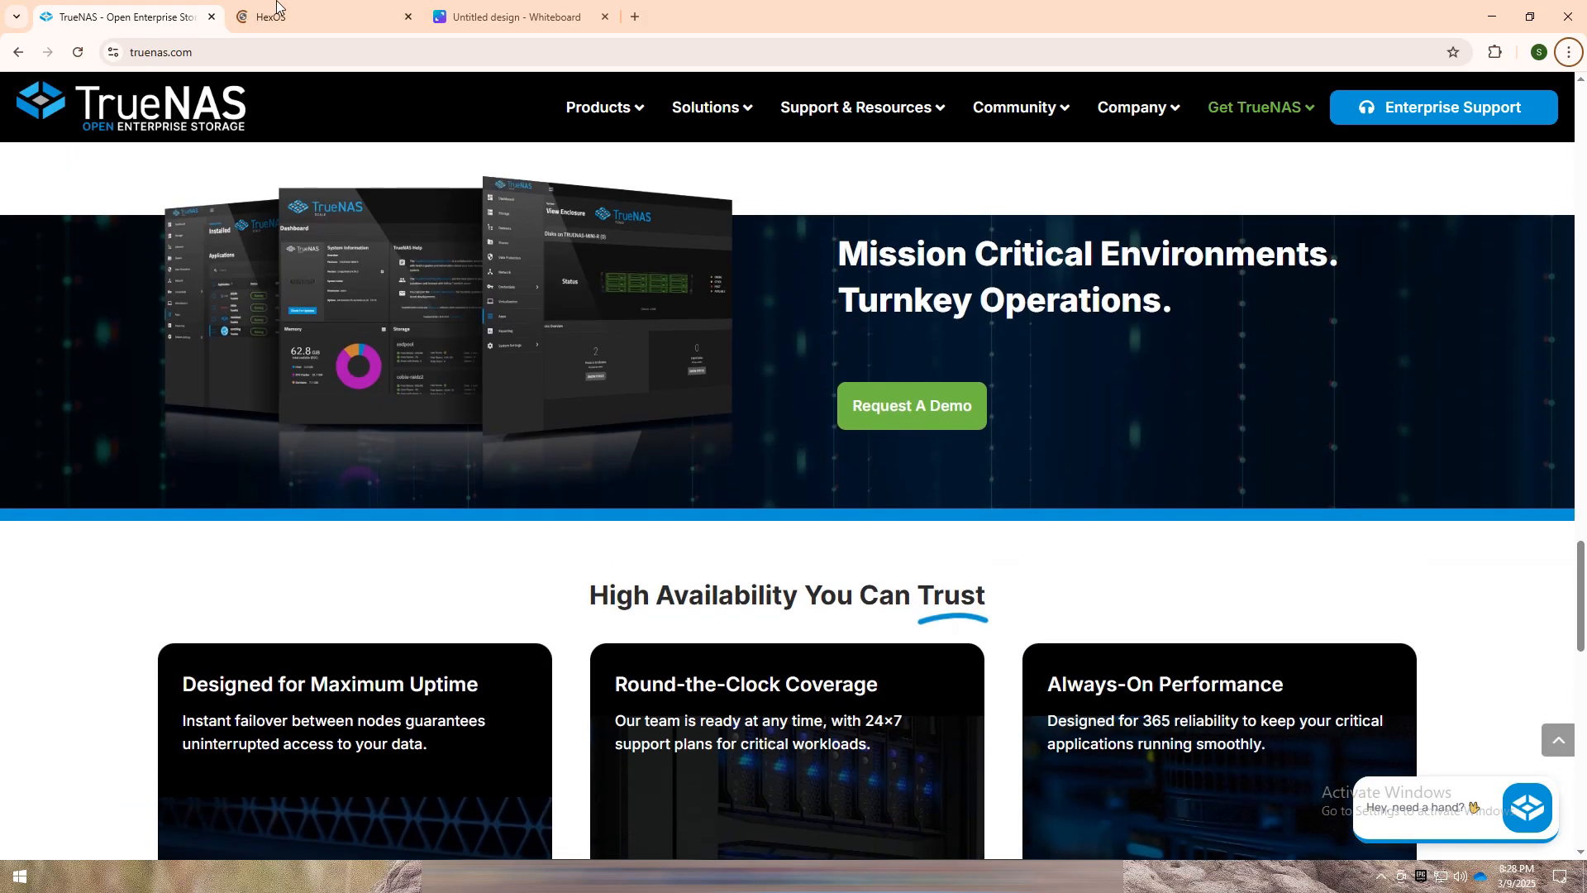
- Scroll the HexOS homepage to its powerful features list, then return to the comparison whiteboard
{"action": "left_click", "coordinate": [279, 17]}
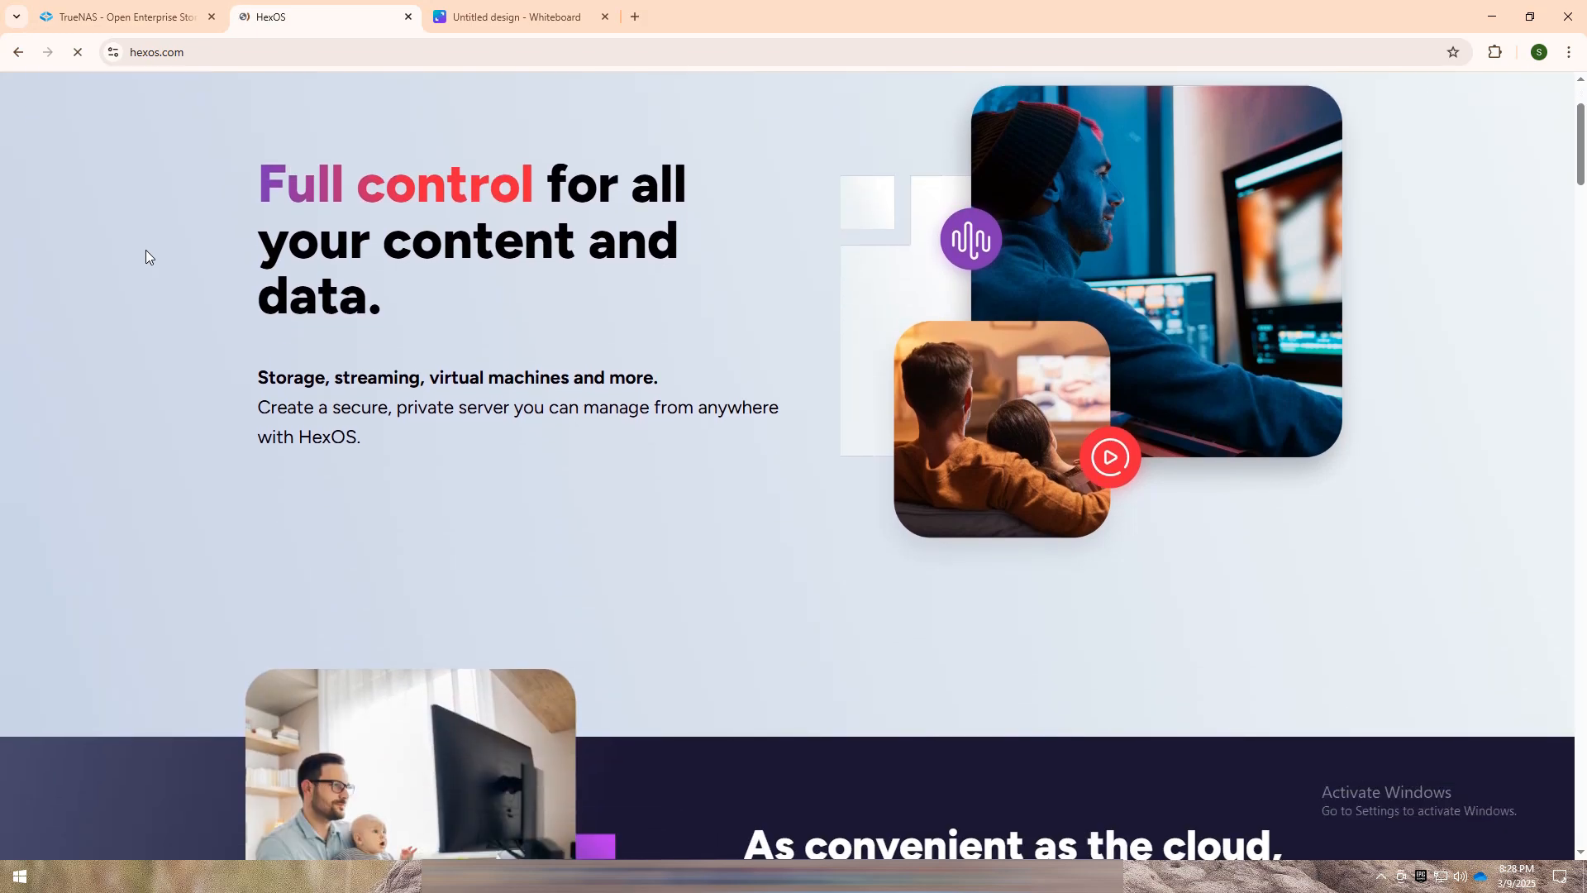
{"action": "scroll", "scroll_direction": "down", "scroll_amount": 3}
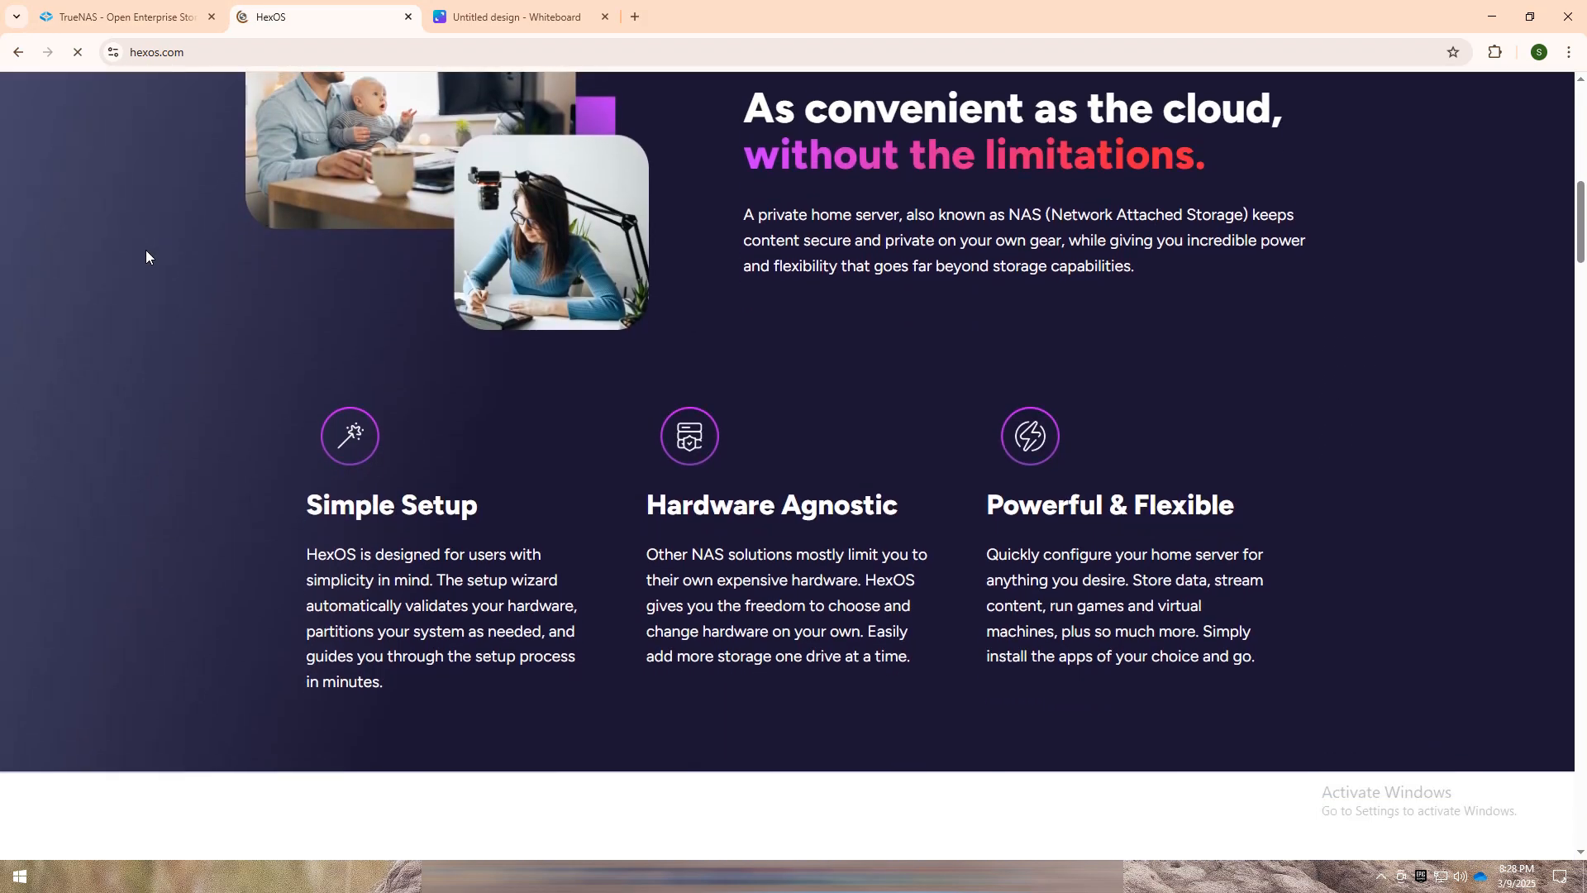
{"action": "scroll", "scroll_direction": "down", "scroll_amount": 3}
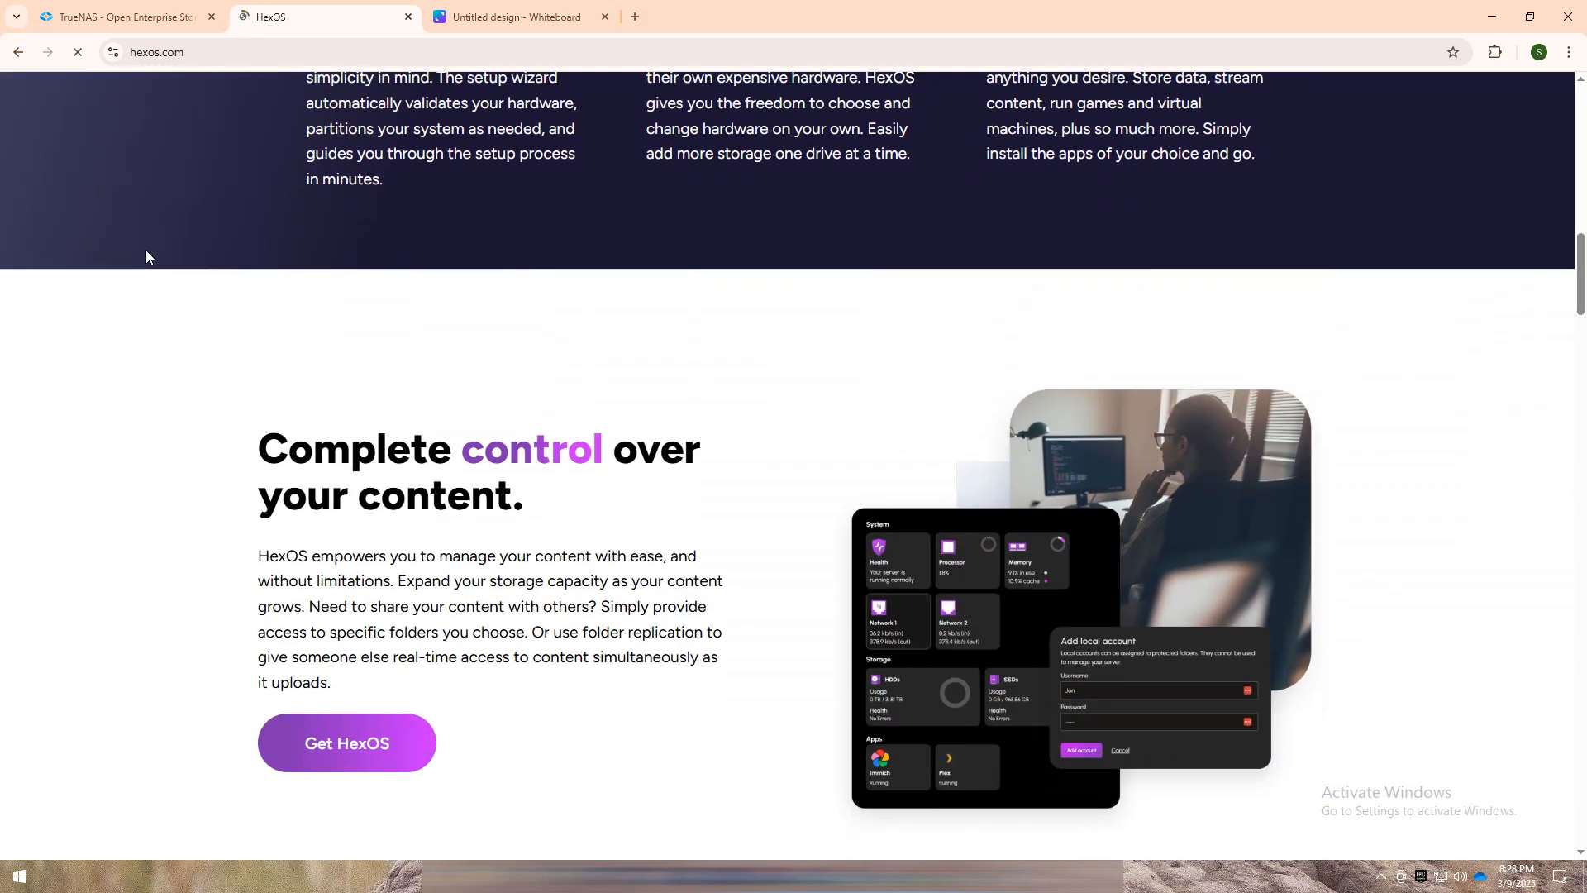
{"action": "scroll", "scroll_direction": "down", "scroll_amount": 3}
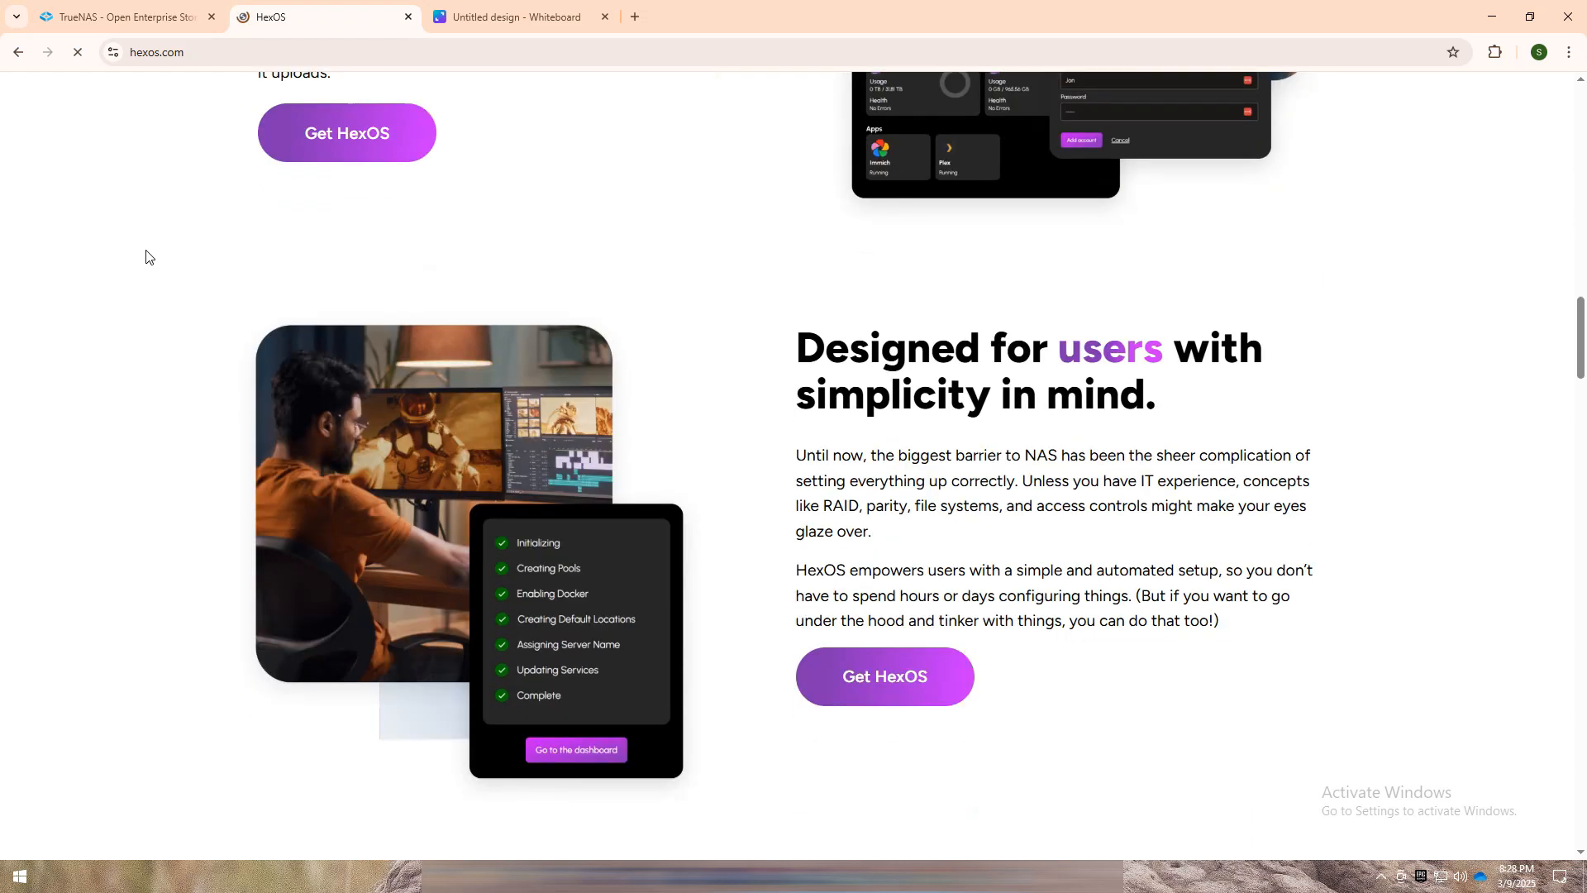
{"action": "scroll", "scroll_direction": "down", "scroll_amount": 3}
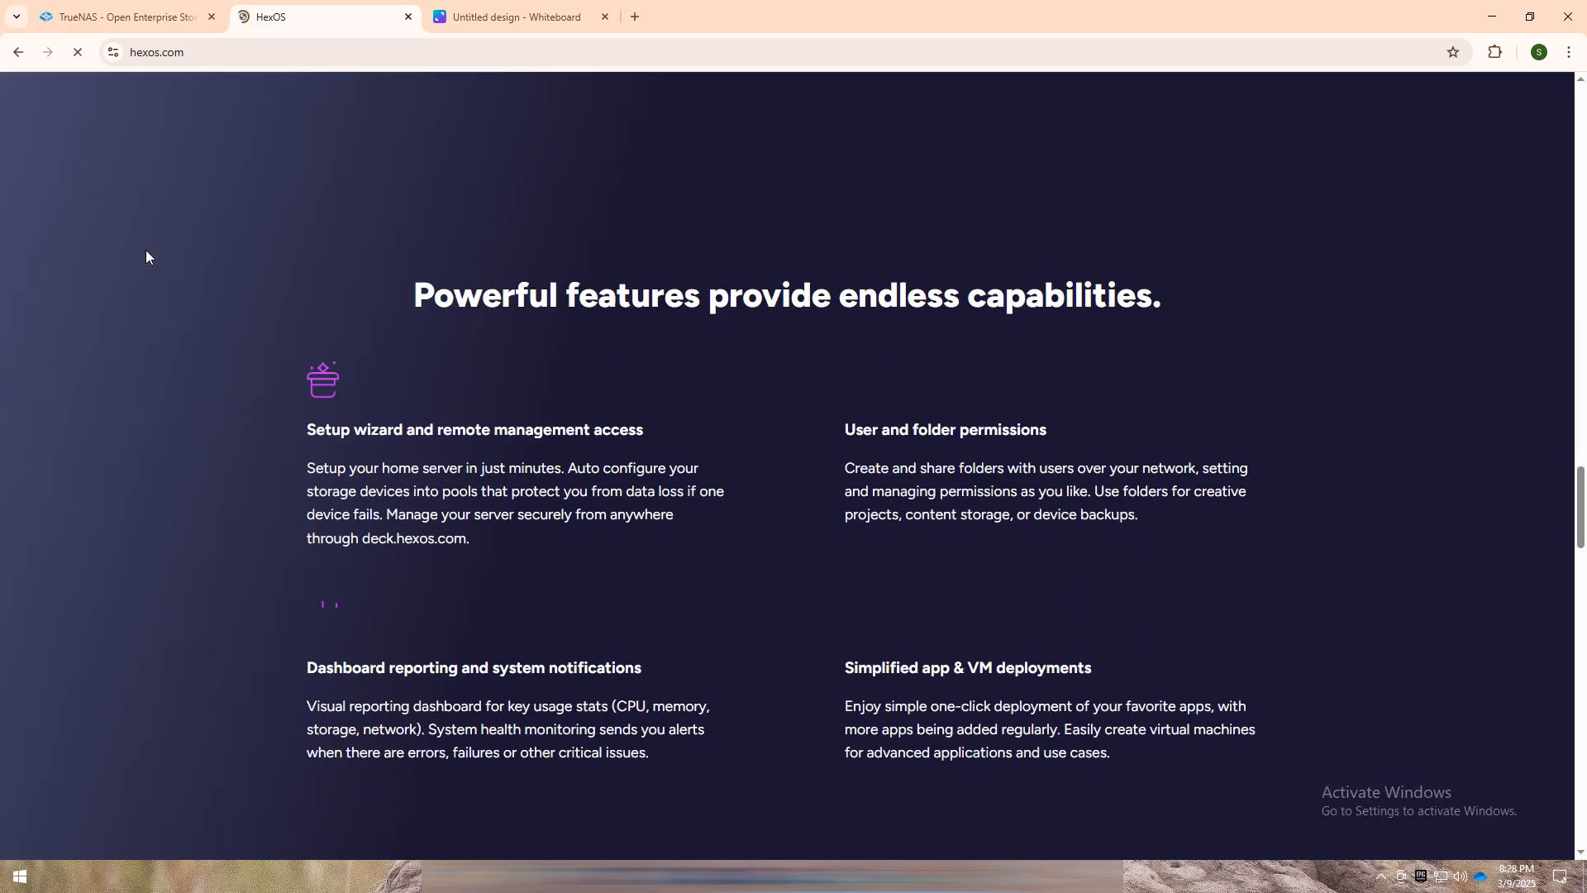
{"action": "scroll", "scroll_direction": "down", "scroll_amount": 3}
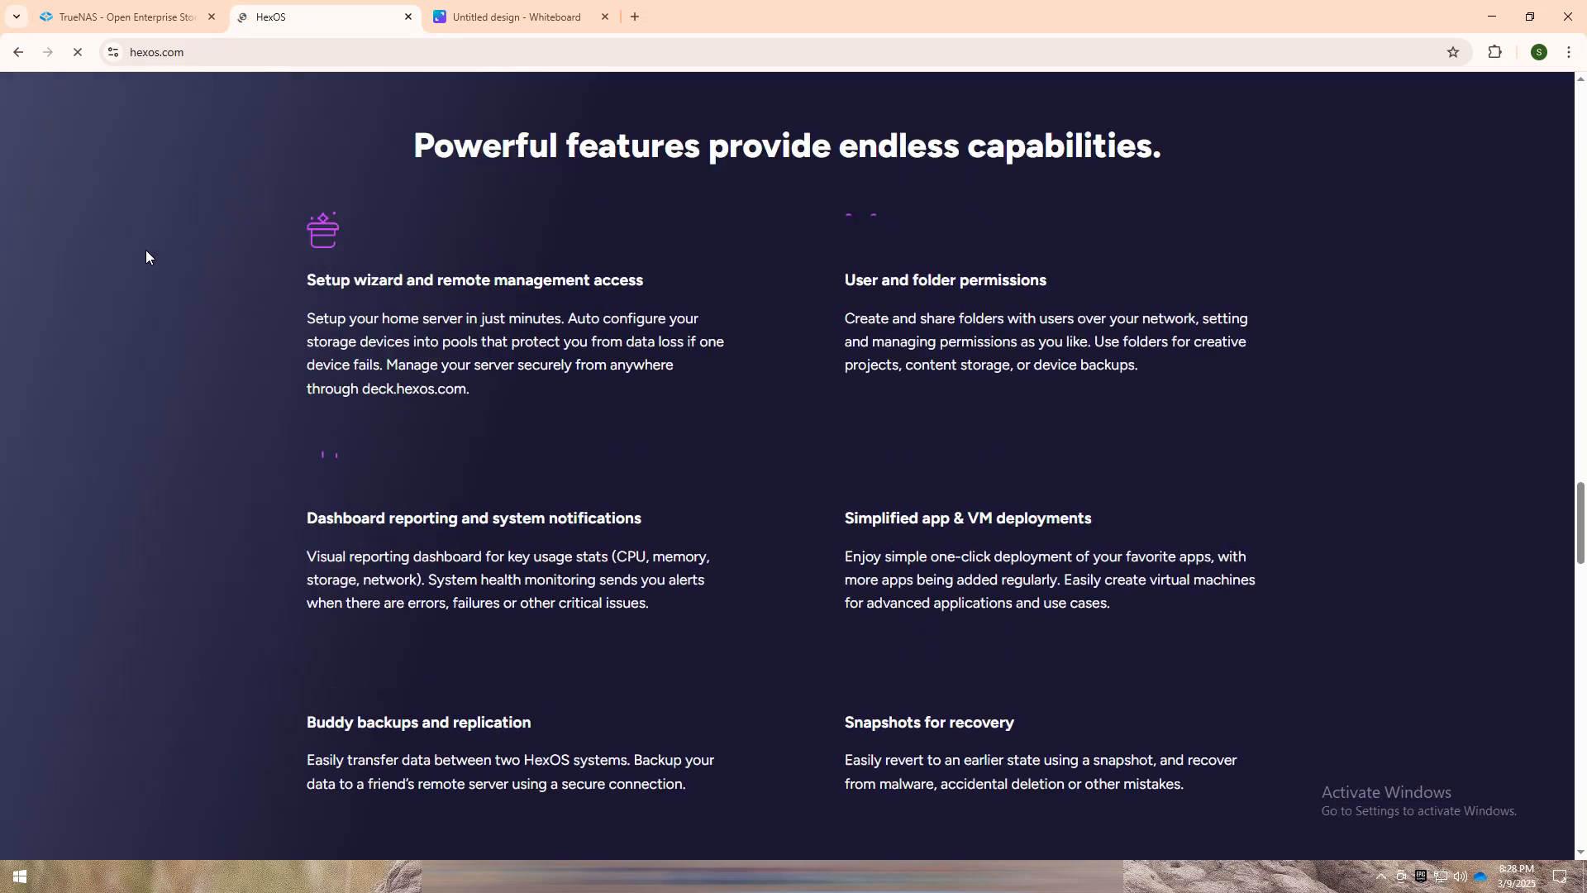
{"action": "left_click", "coordinate": [516, 16]}
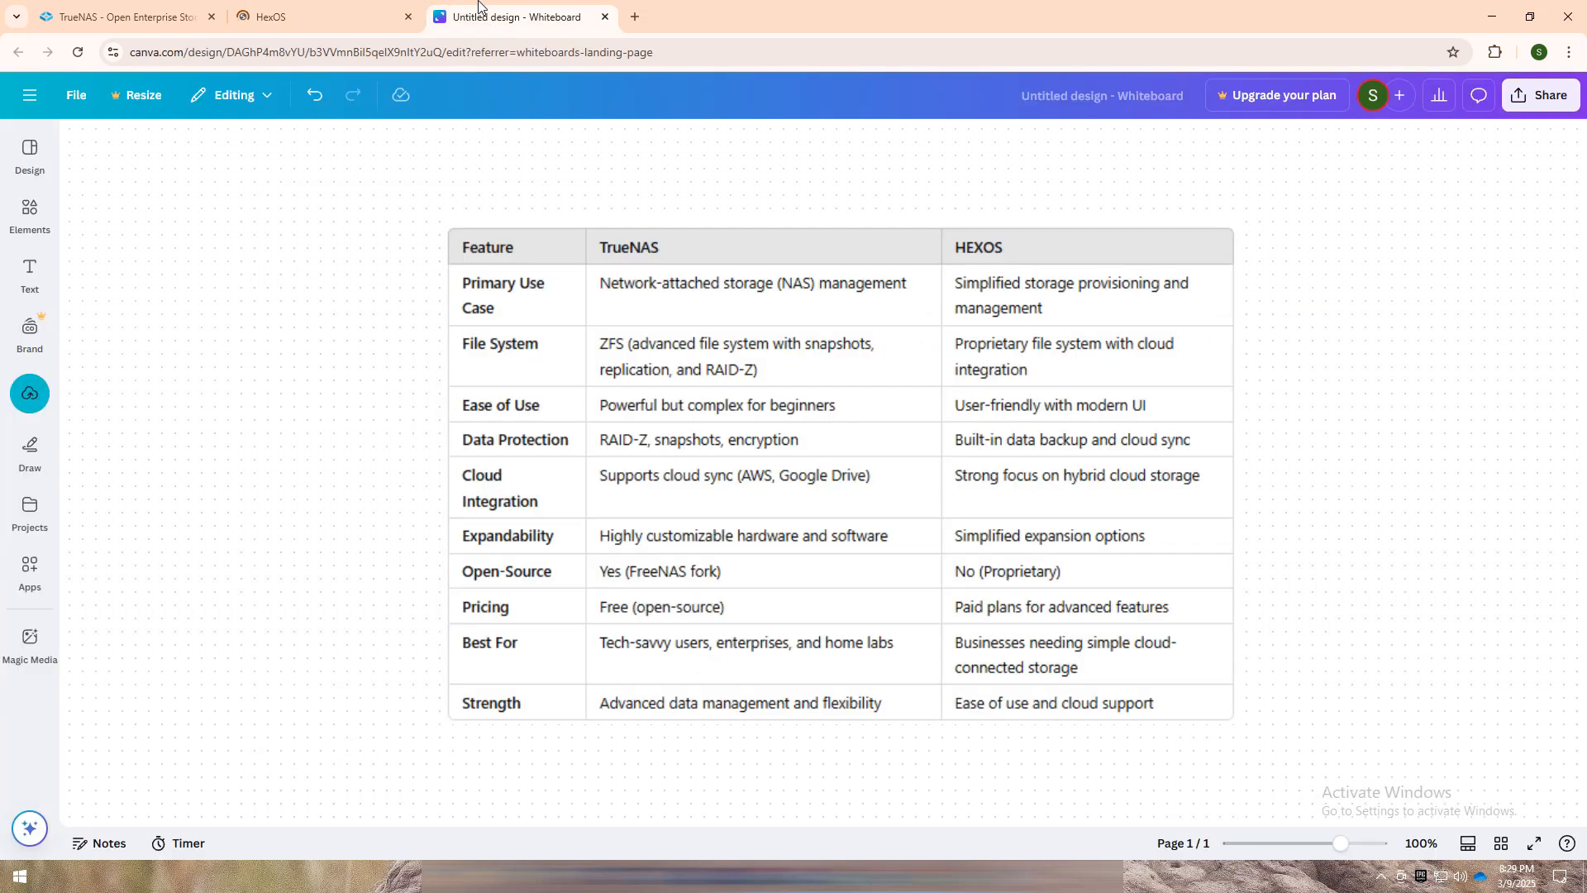
- Switch to freehand drawing and underline the TrueNAS Best For entry in blue
{"action": "left_click", "coordinate": [30, 449]}
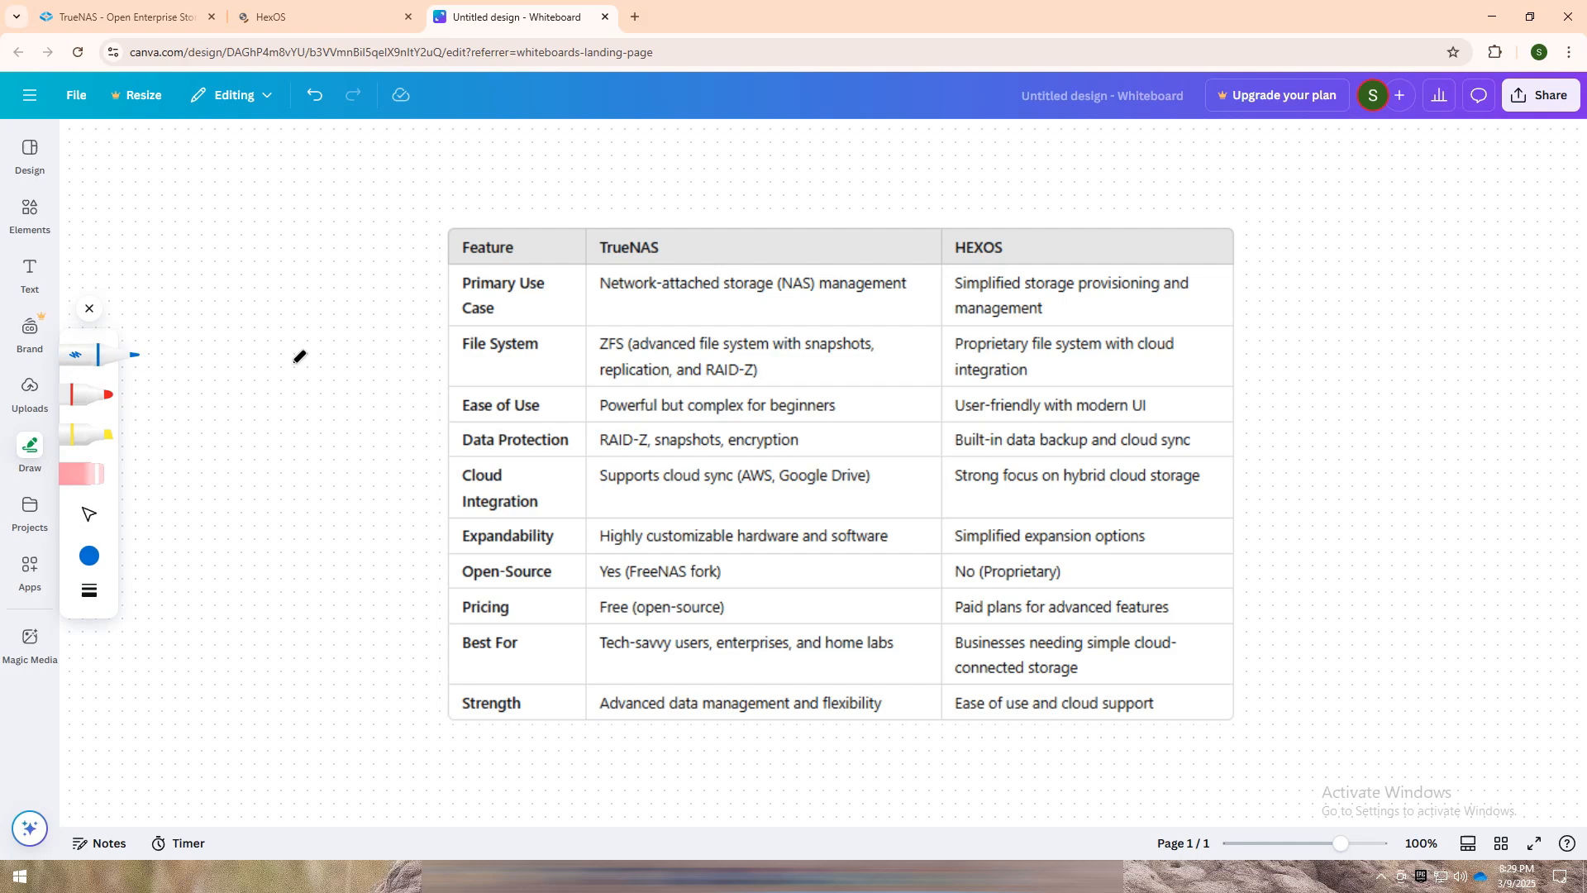
{"action": "mouse_move", "coordinate": [763, 326]}
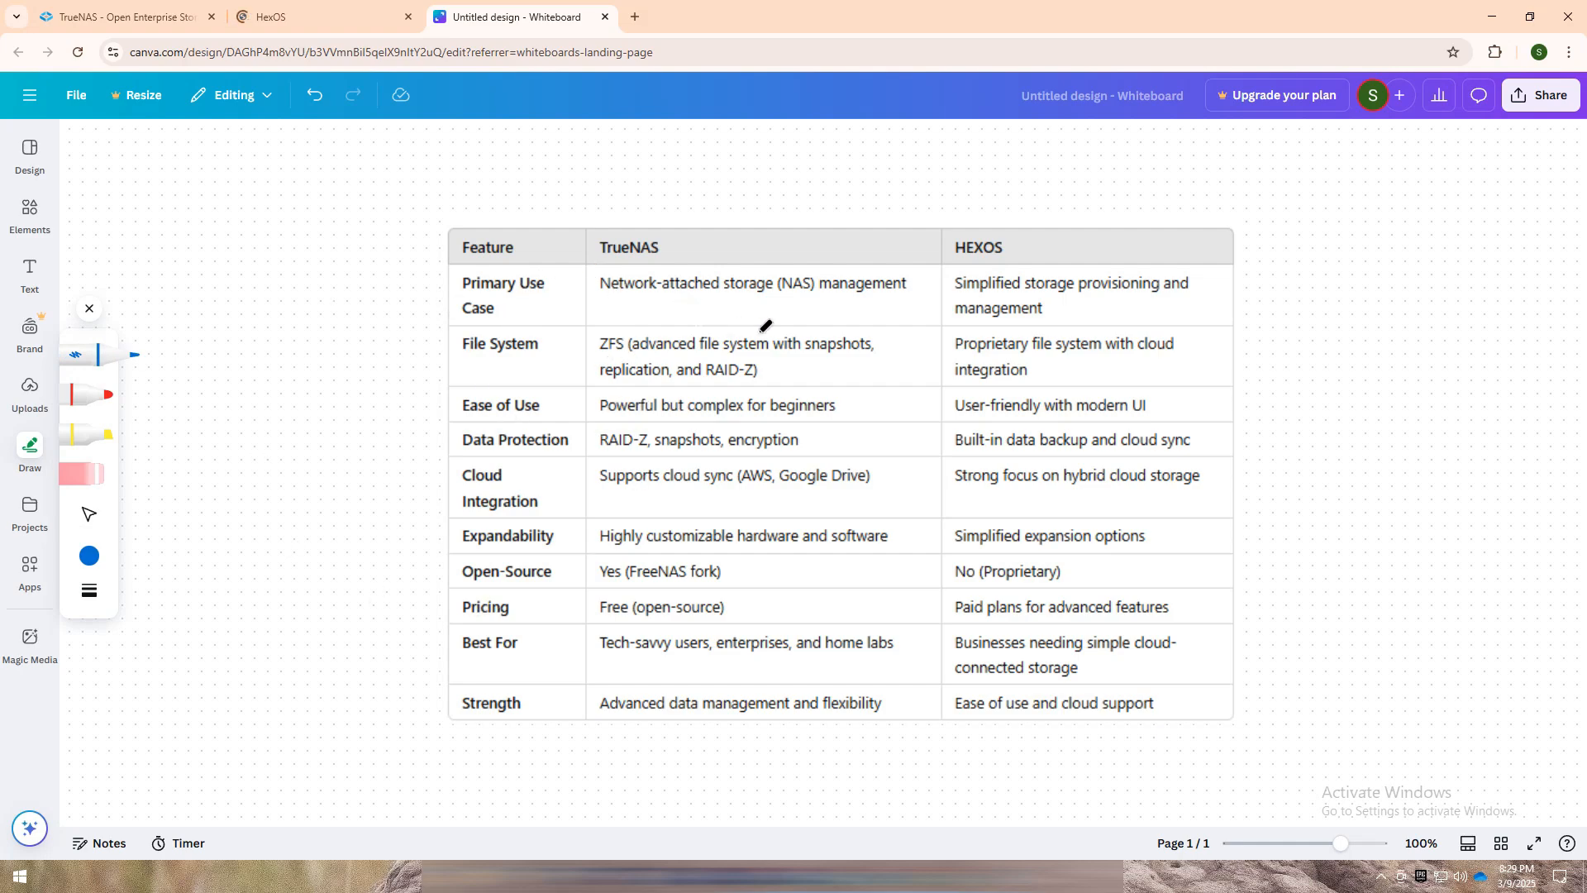
{"action": "mouse_move", "coordinate": [482, 273]}
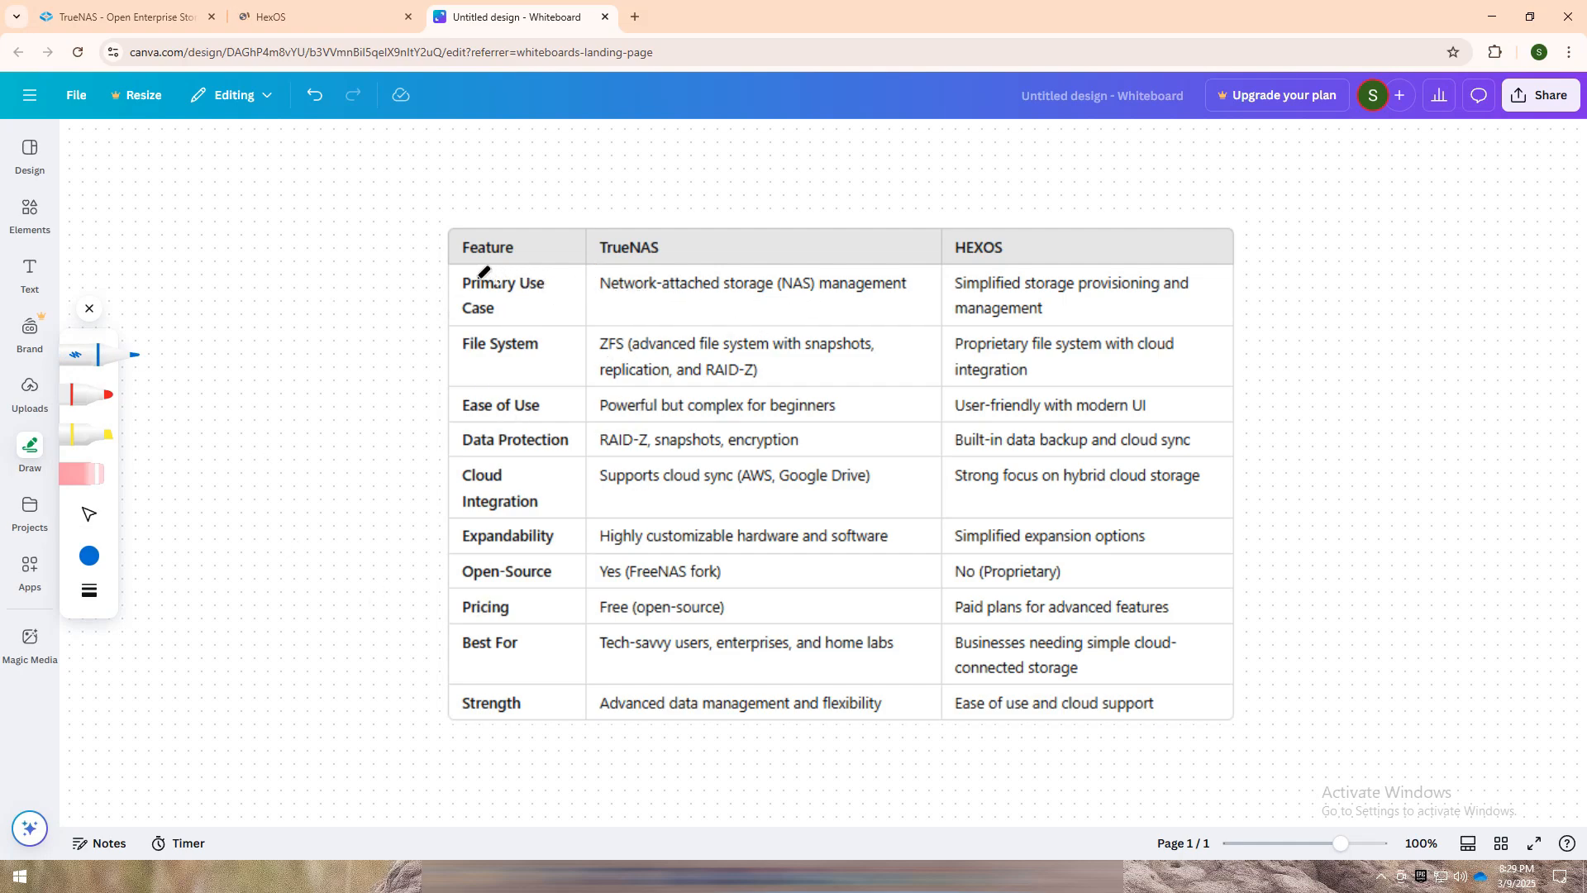
{"action": "mouse_move", "coordinate": [615, 438]}
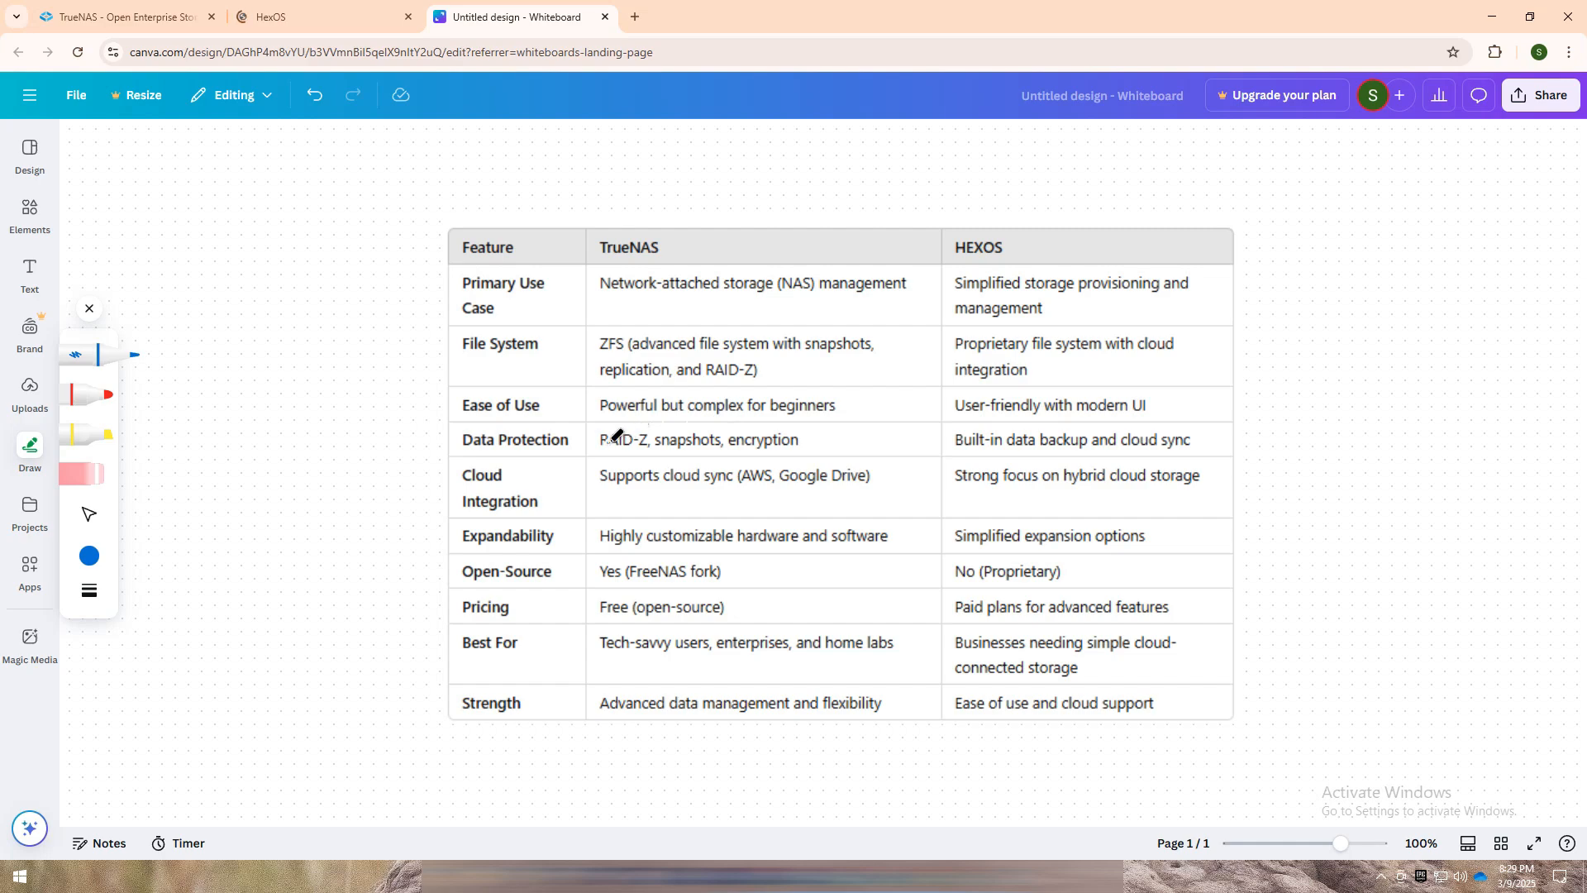
{"action": "mouse_move", "coordinate": [699, 359]}
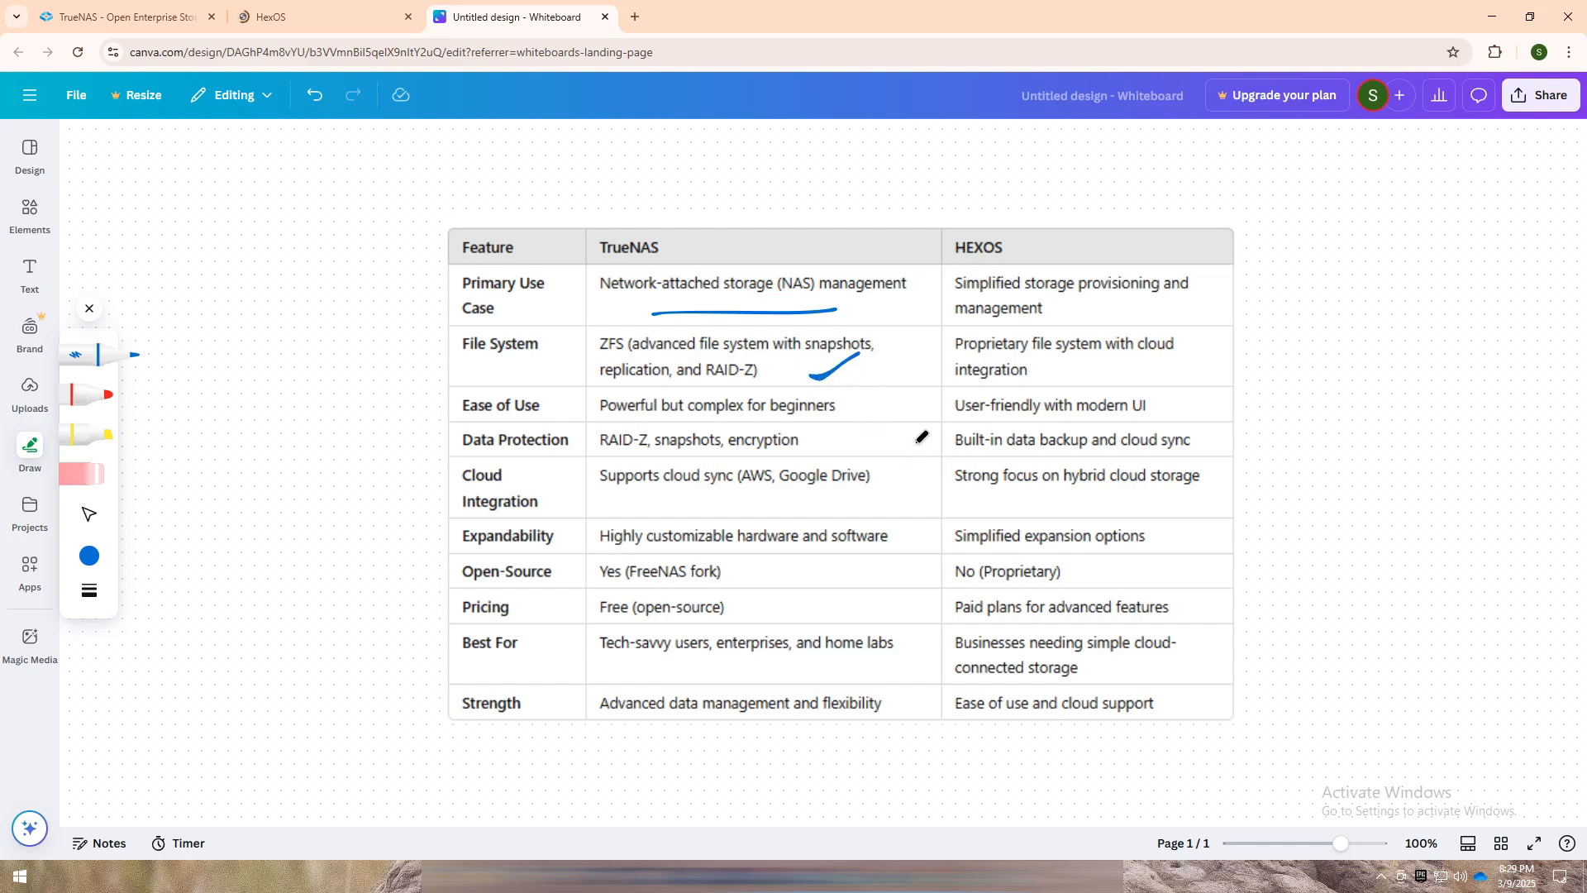
{"action": "mouse_move", "coordinate": [745, 558]}
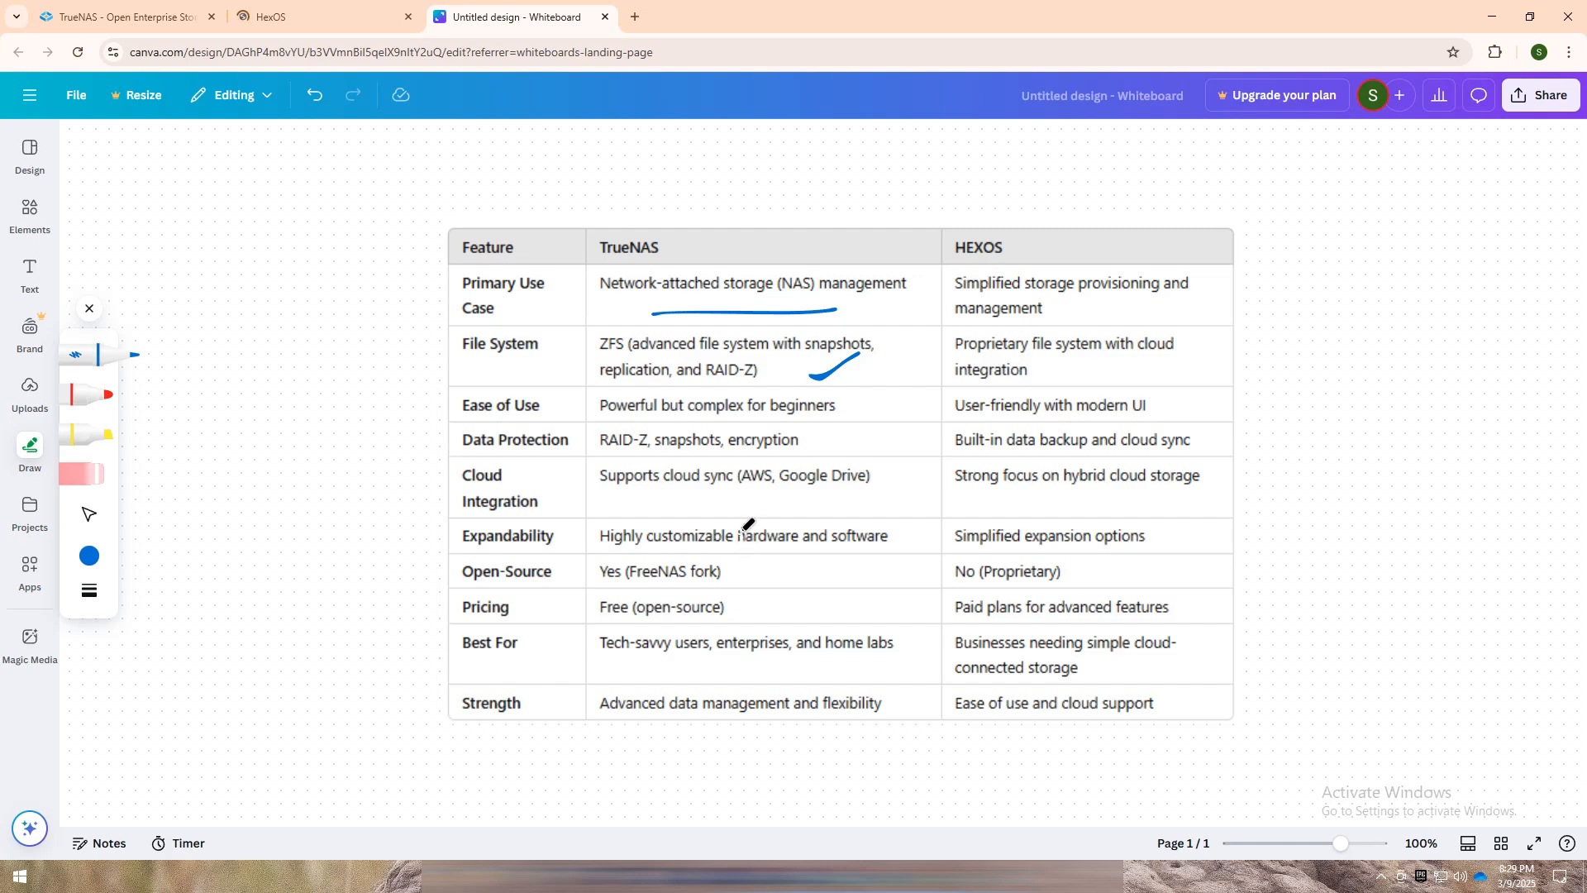
{"action": "left_click_drag", "start_coordinate": [607, 668], "coordinate": [880, 658]}
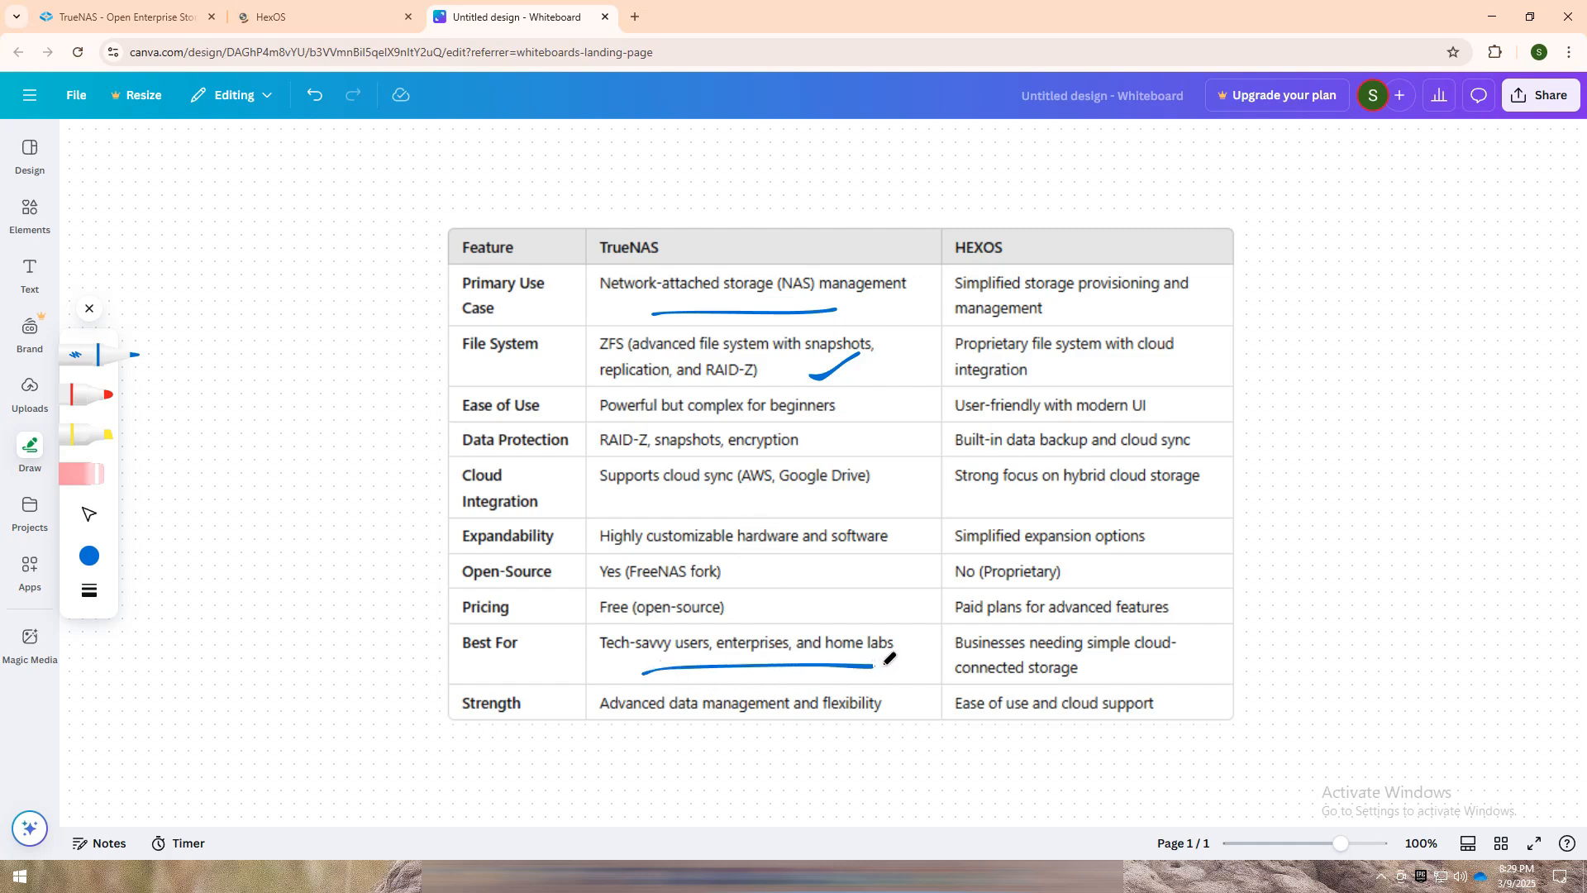
{"action": "mouse_move", "coordinate": [900, 532]}
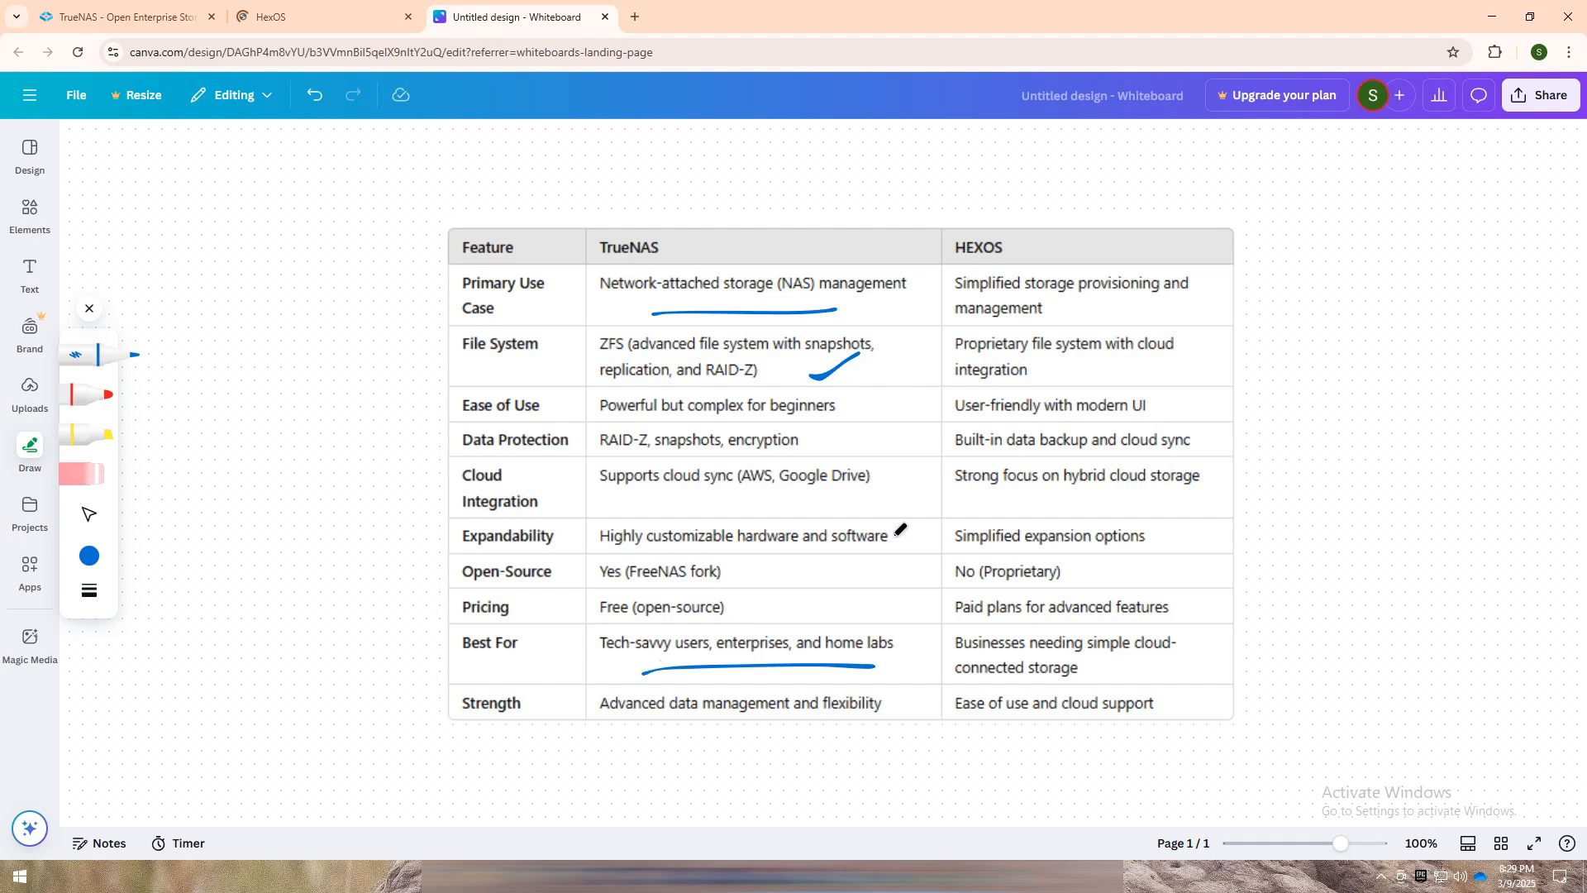
{"action": "mouse_move", "coordinate": [1161, 317]}
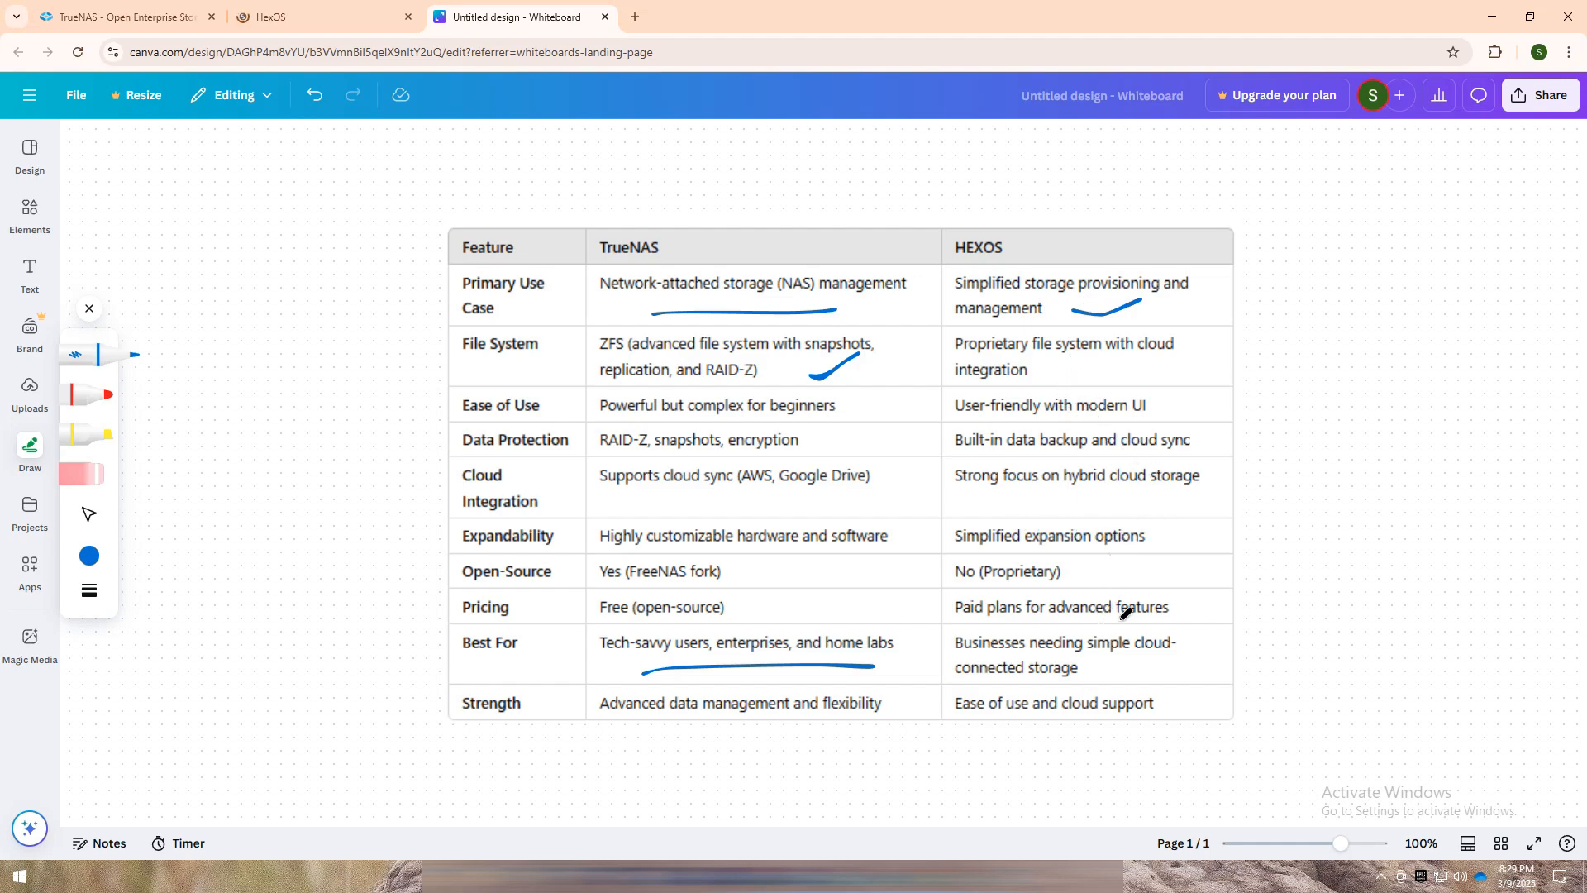
{"action": "mouse_move", "coordinate": [1125, 630]}
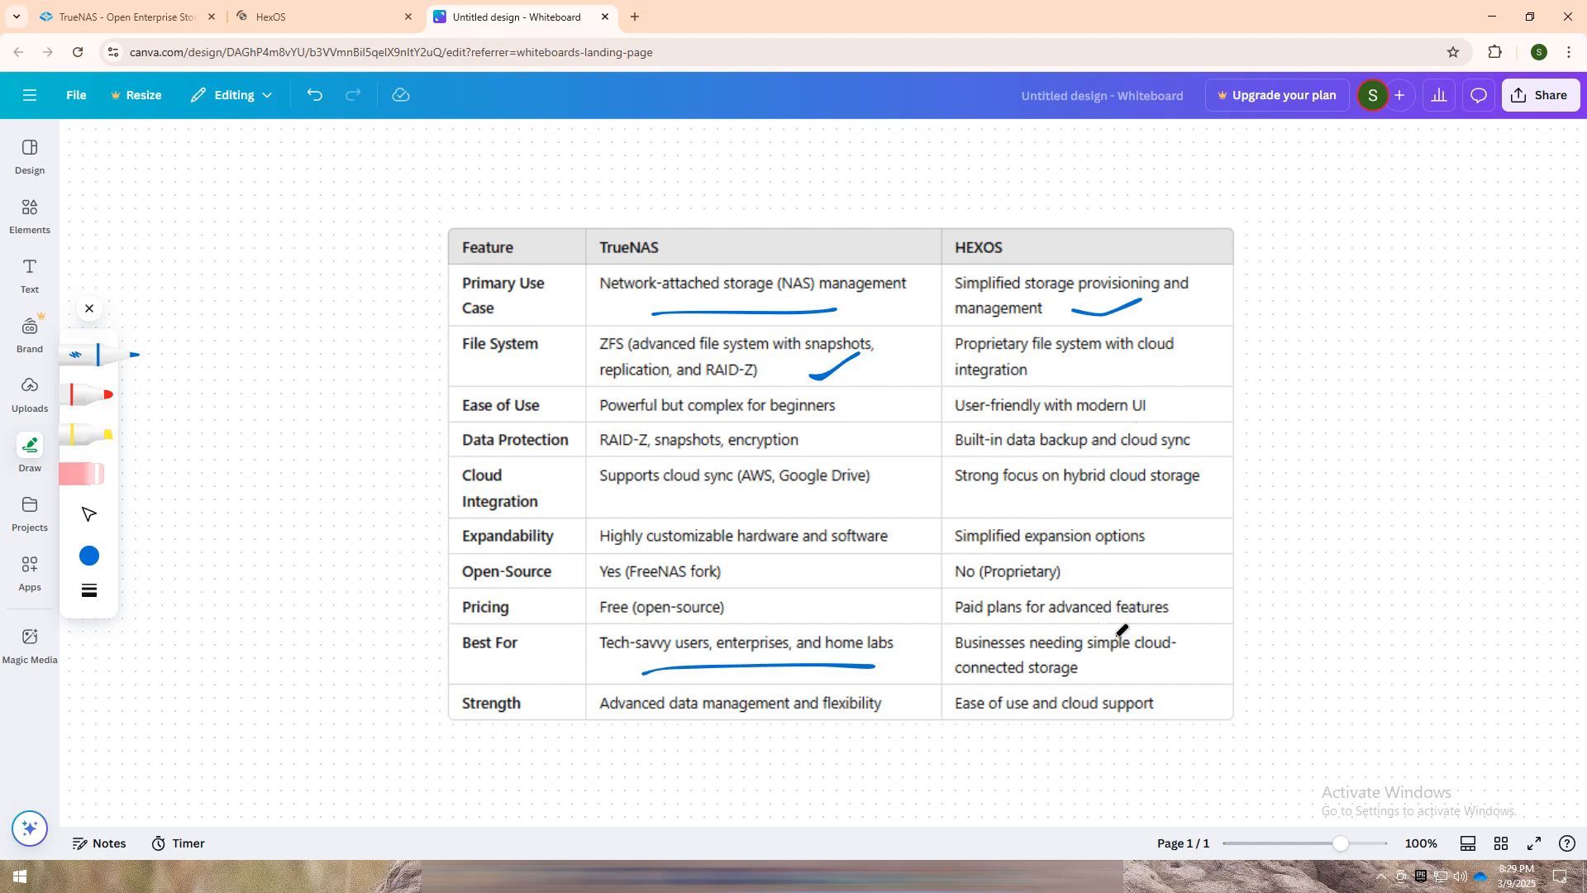
{"action": "mouse_move", "coordinate": [1258, 283]}
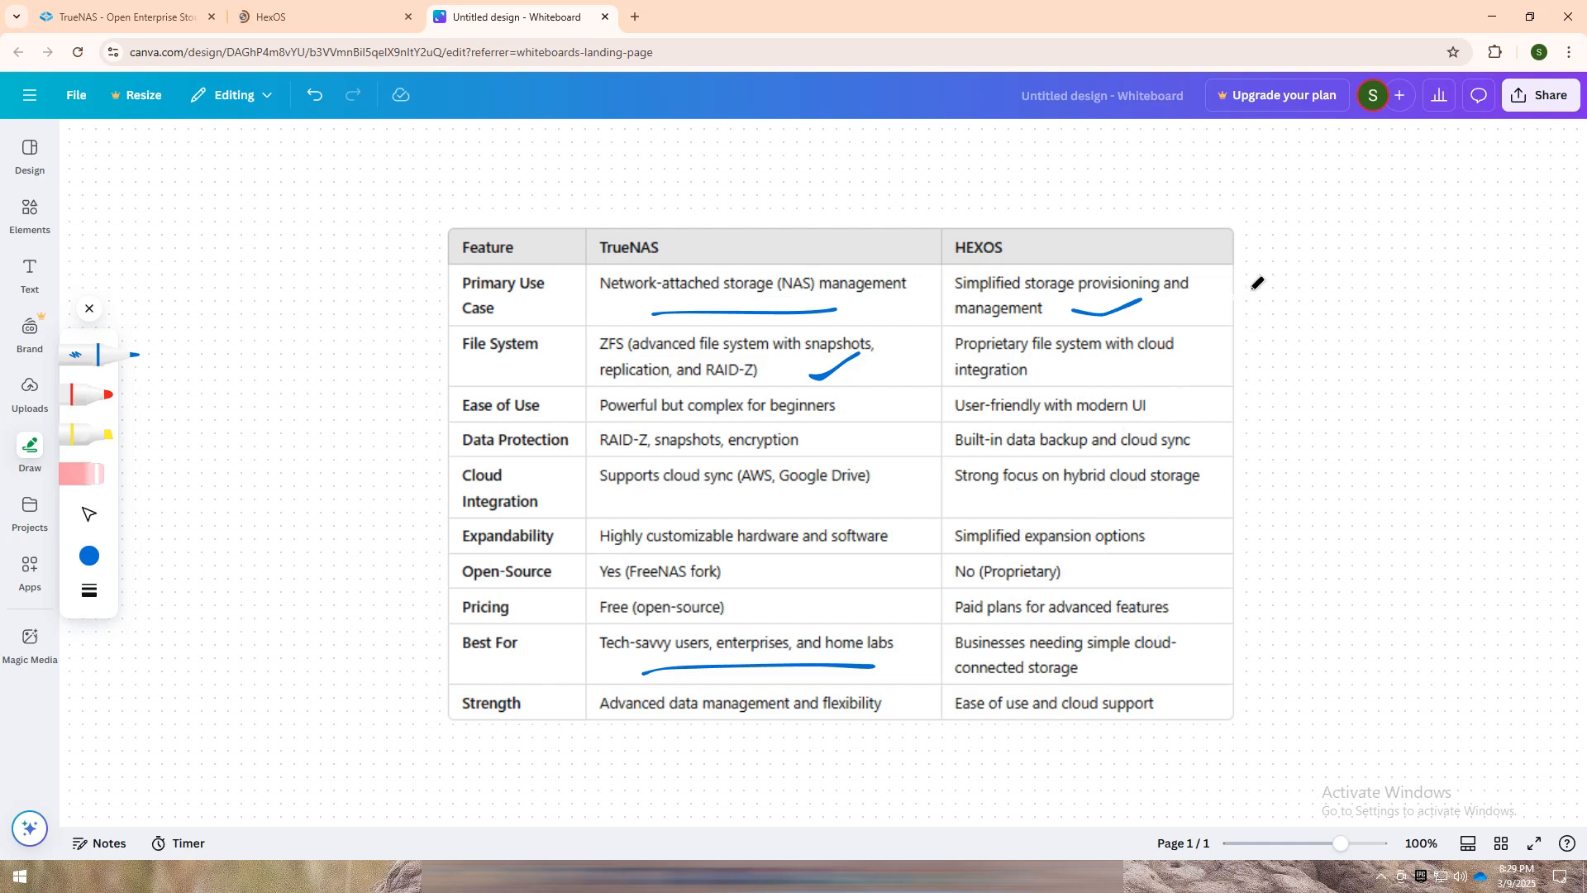
- Draw a blue bracket down the table's right side and a tick above the HEXOS header
{"action": "left_click_drag", "start_coordinate": [1273, 273], "coordinate": [1288, 693]}
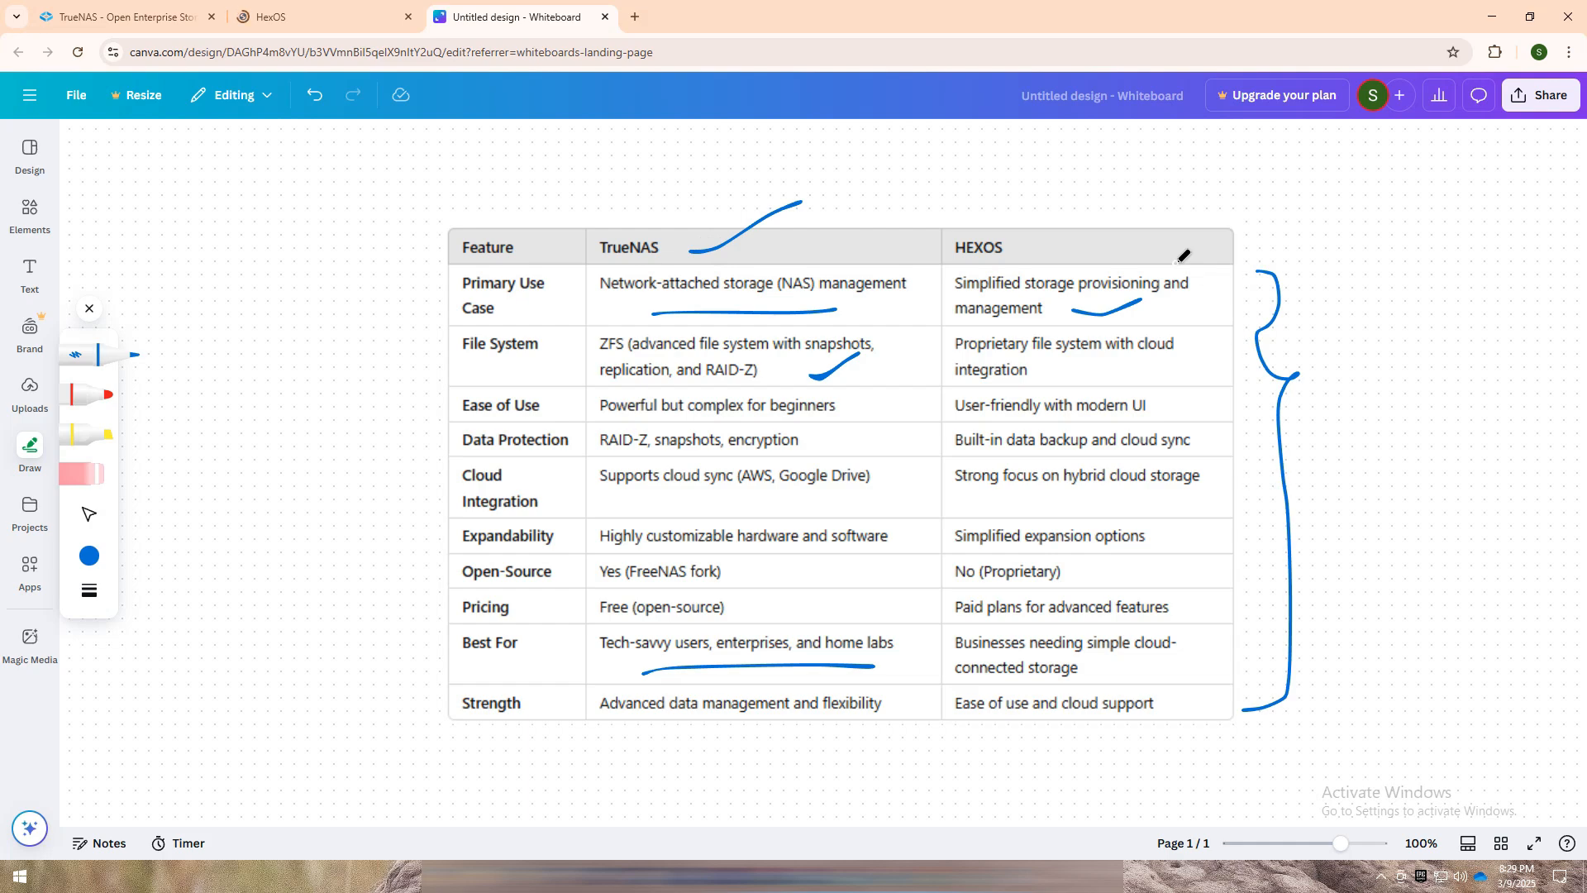
{"action": "mouse_move", "coordinate": [1032, 239]}
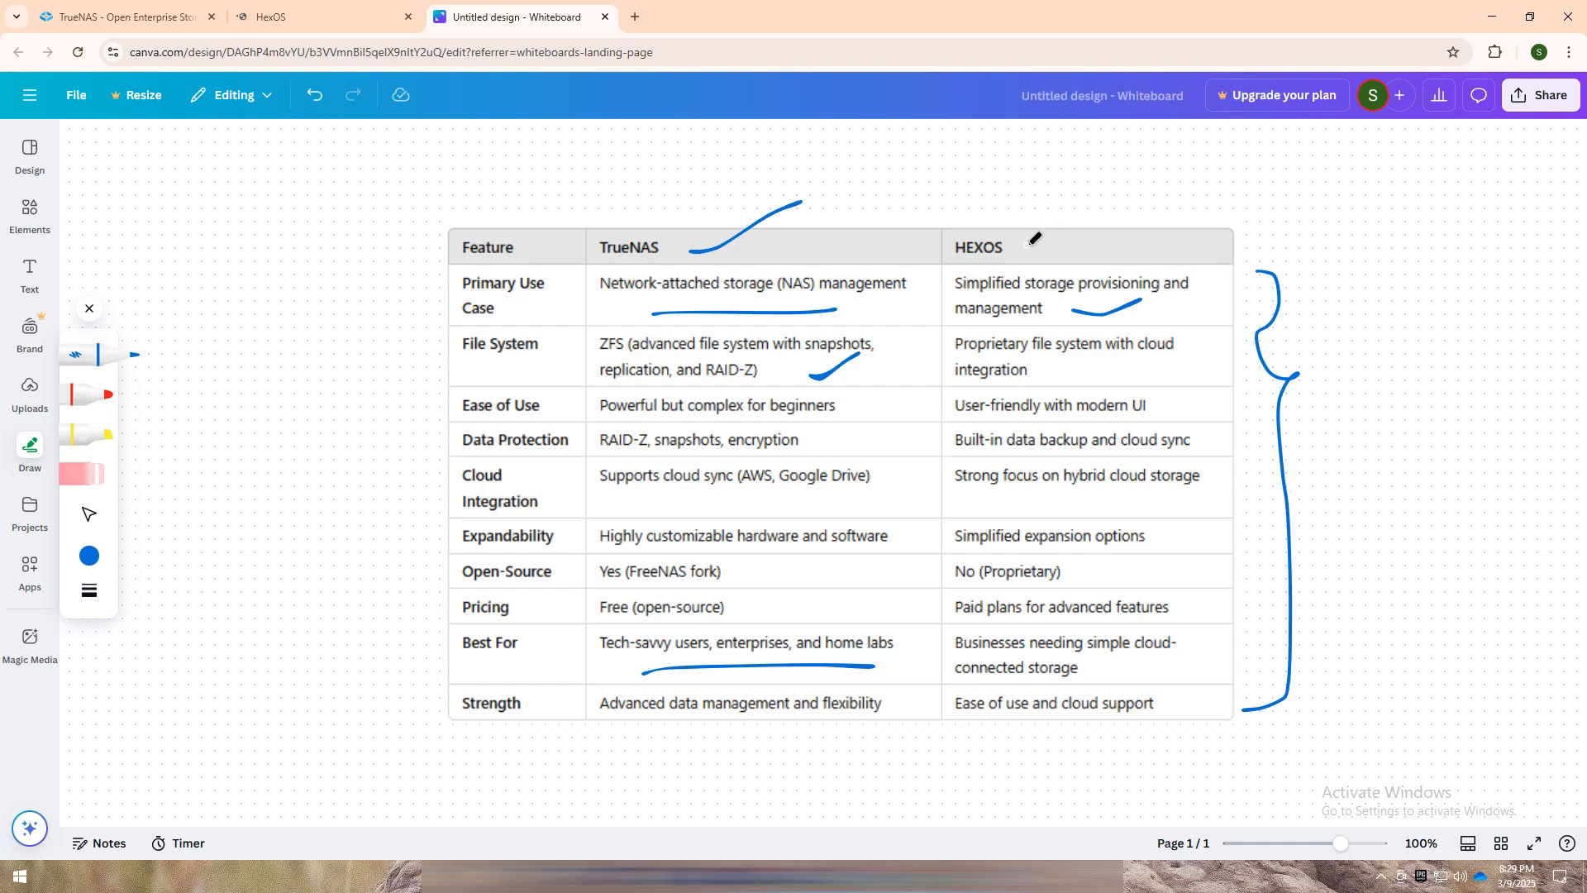
{"action": "left_click_drag", "start_coordinate": [1073, 233], "coordinate": [1123, 197]}
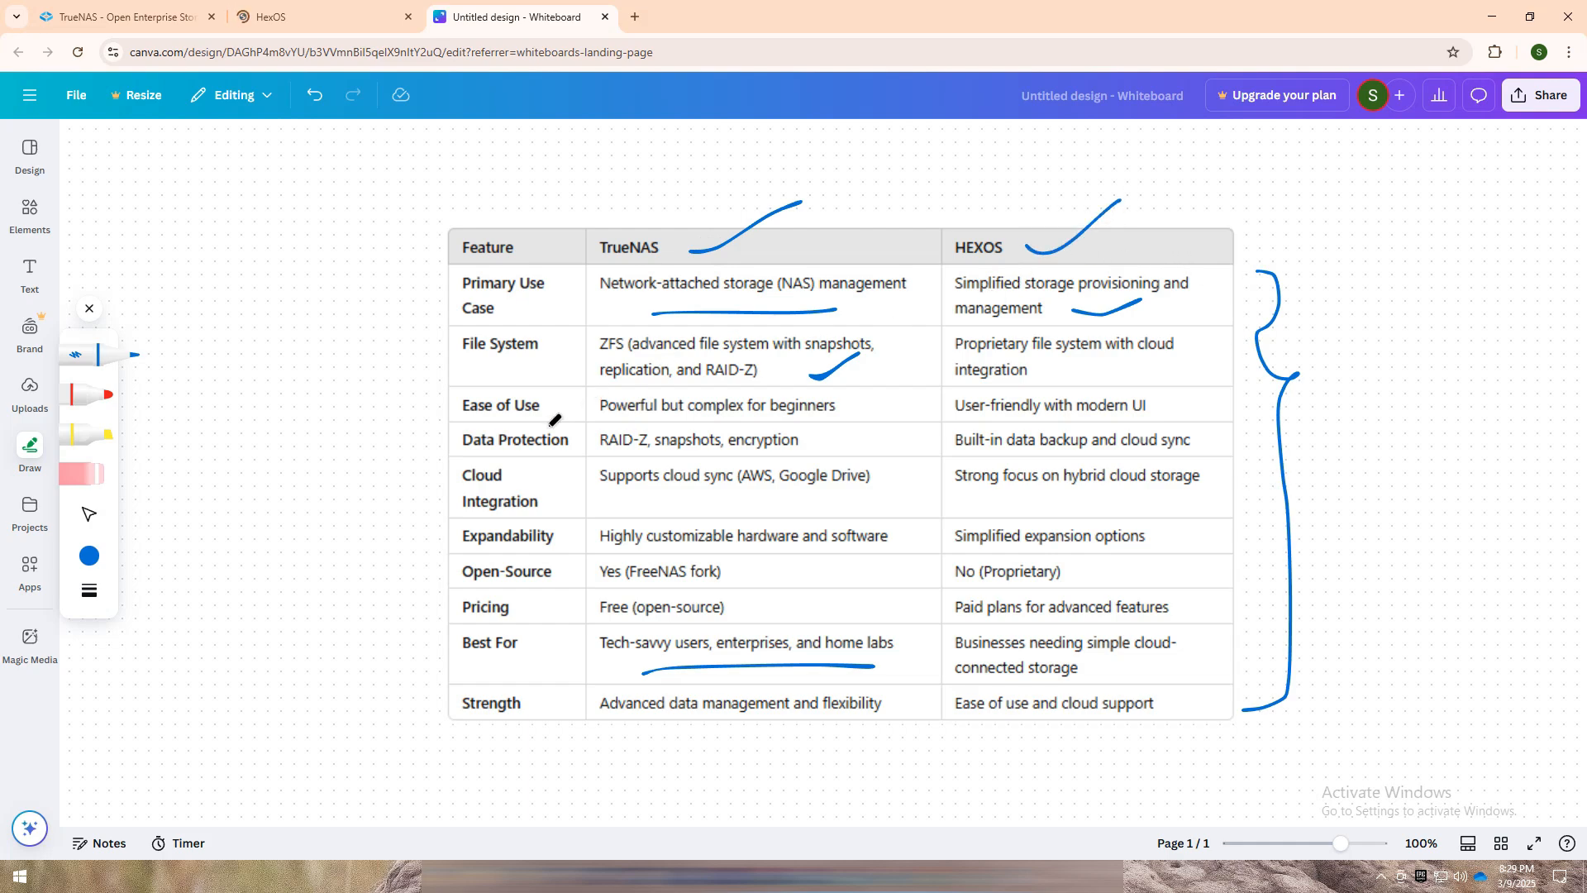